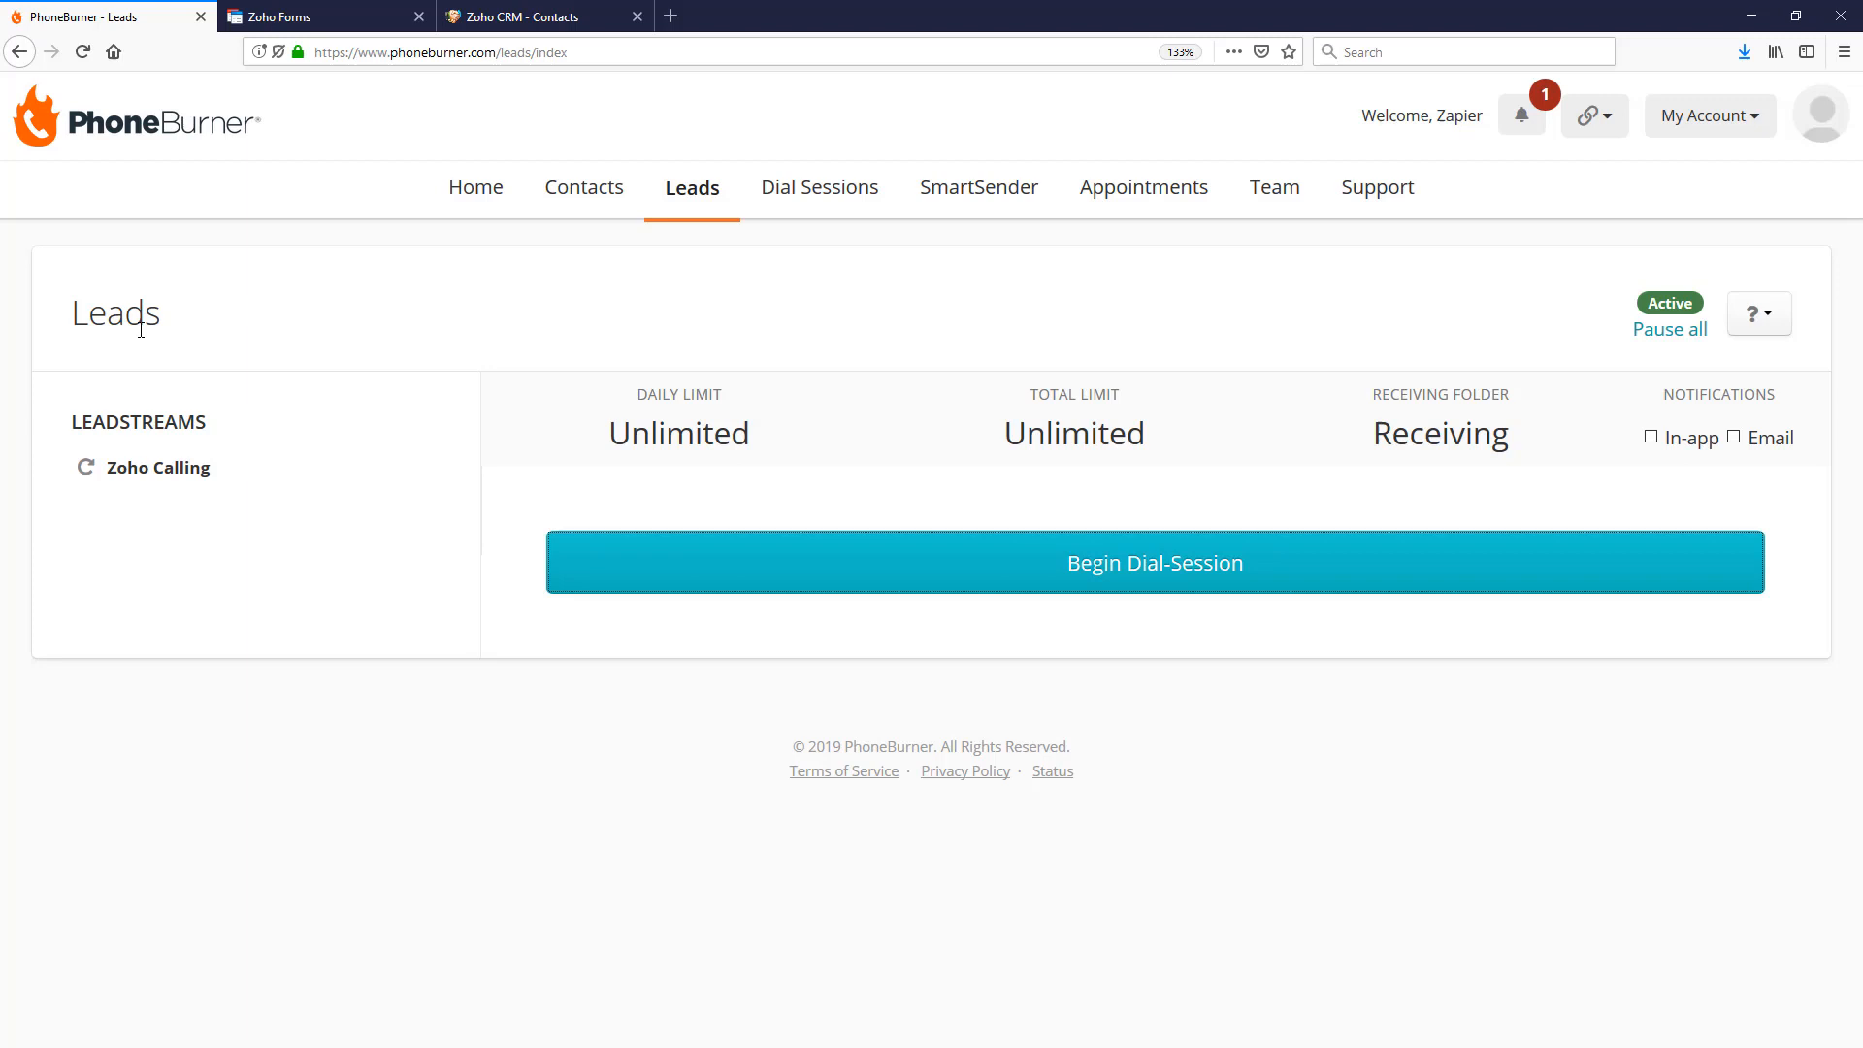
mouse_move(183, 481)
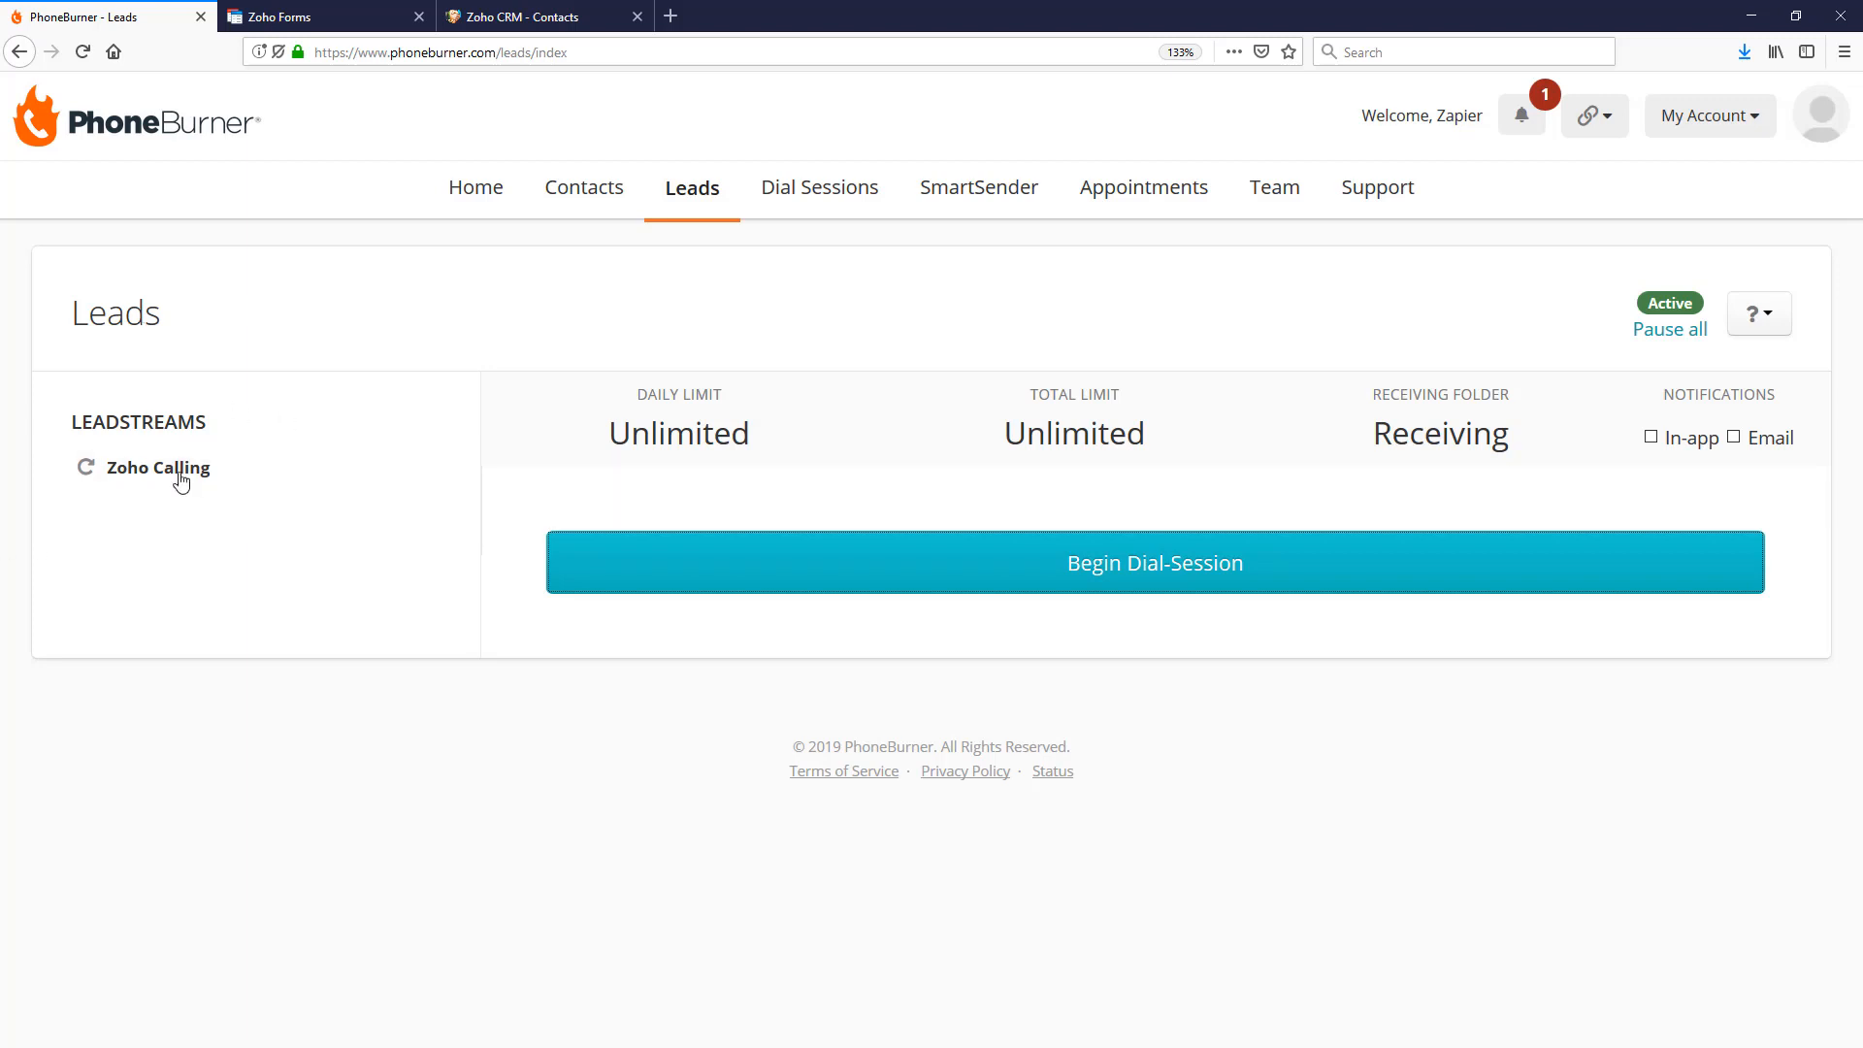
mouse_move(289, 581)
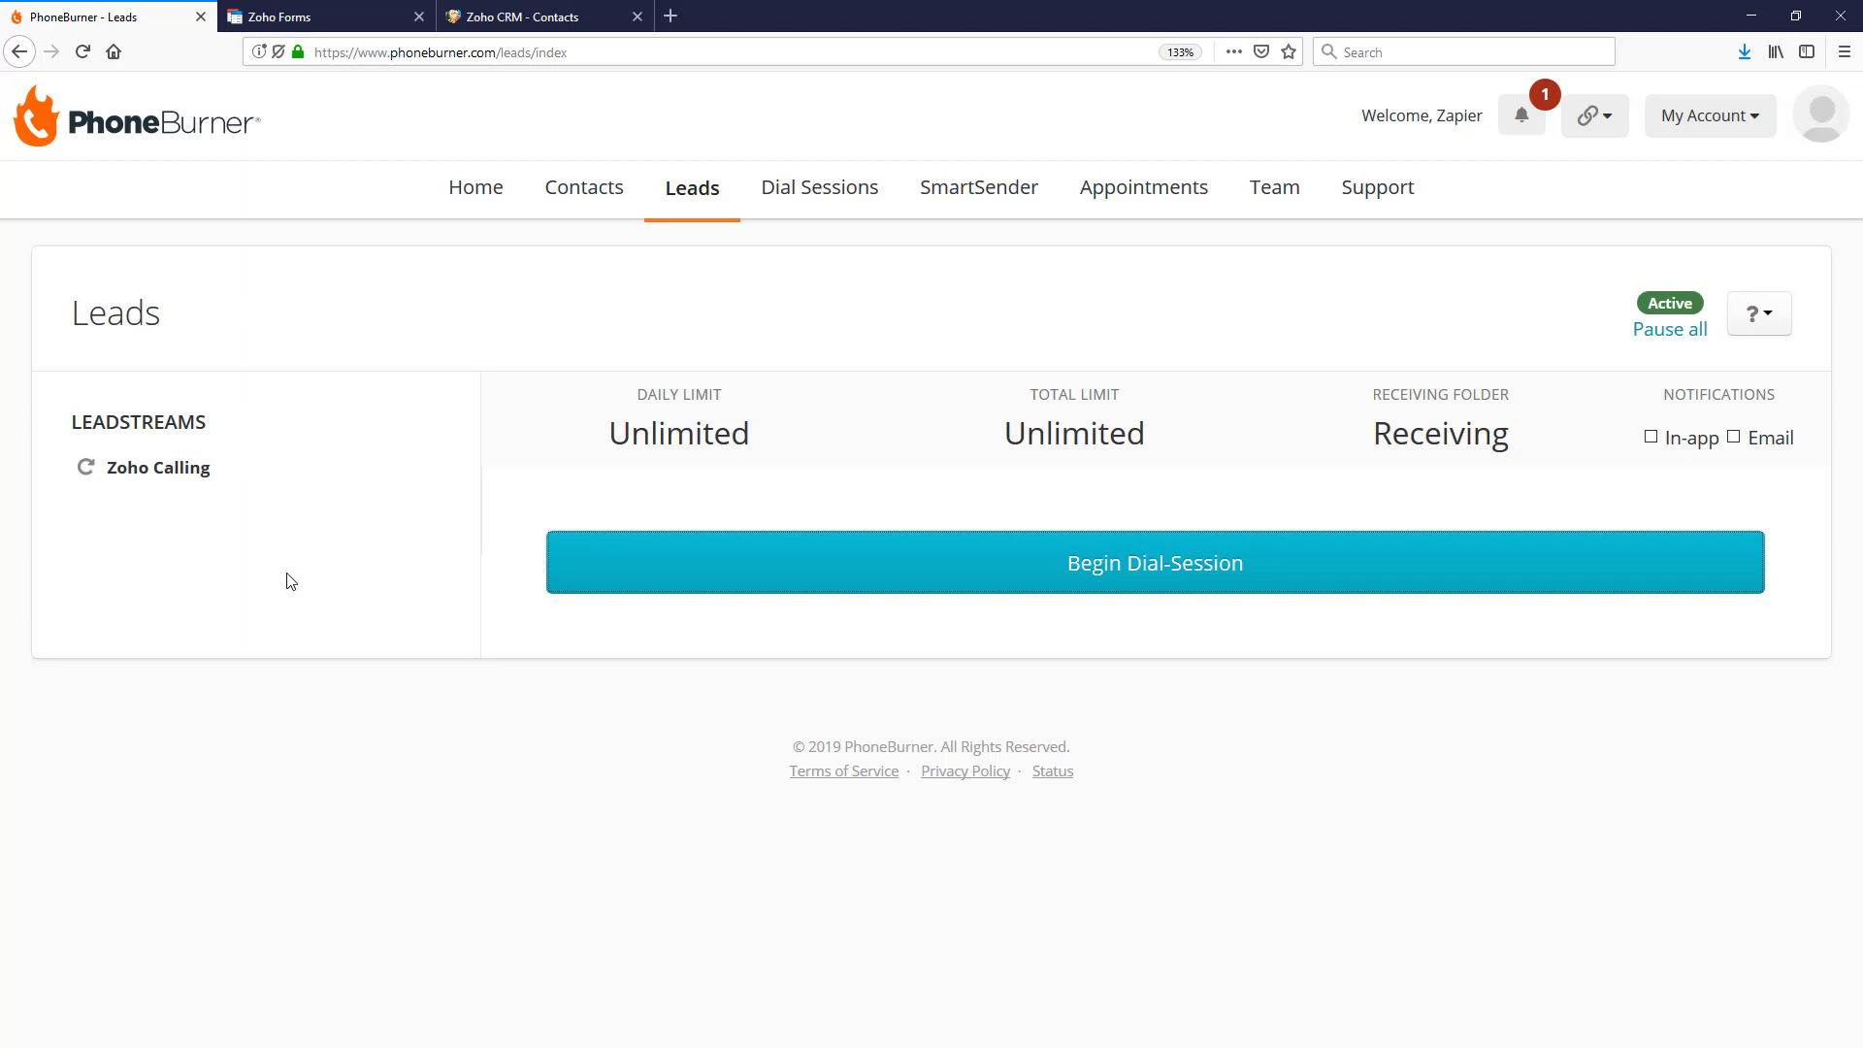
mouse_move(264, 584)
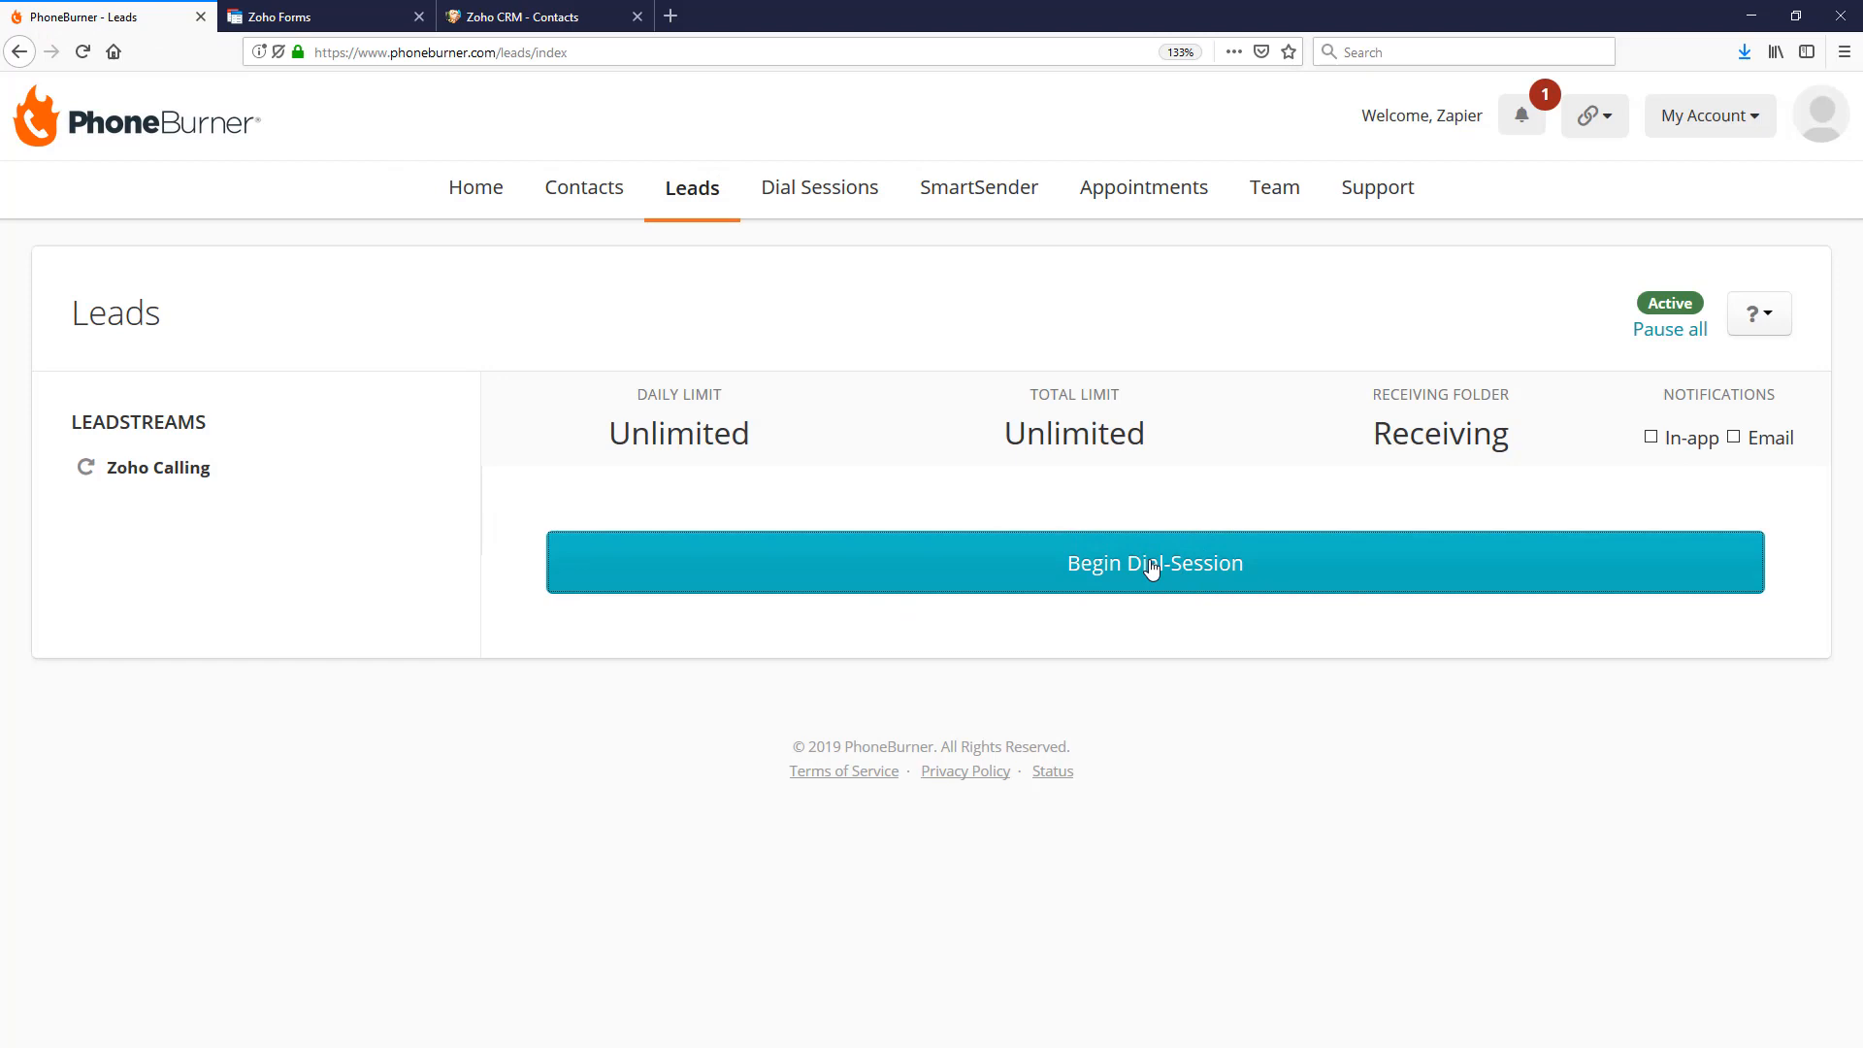
- Begin the dial session on incoming leads and log the first call as a voicemail
left_click(1153, 563)
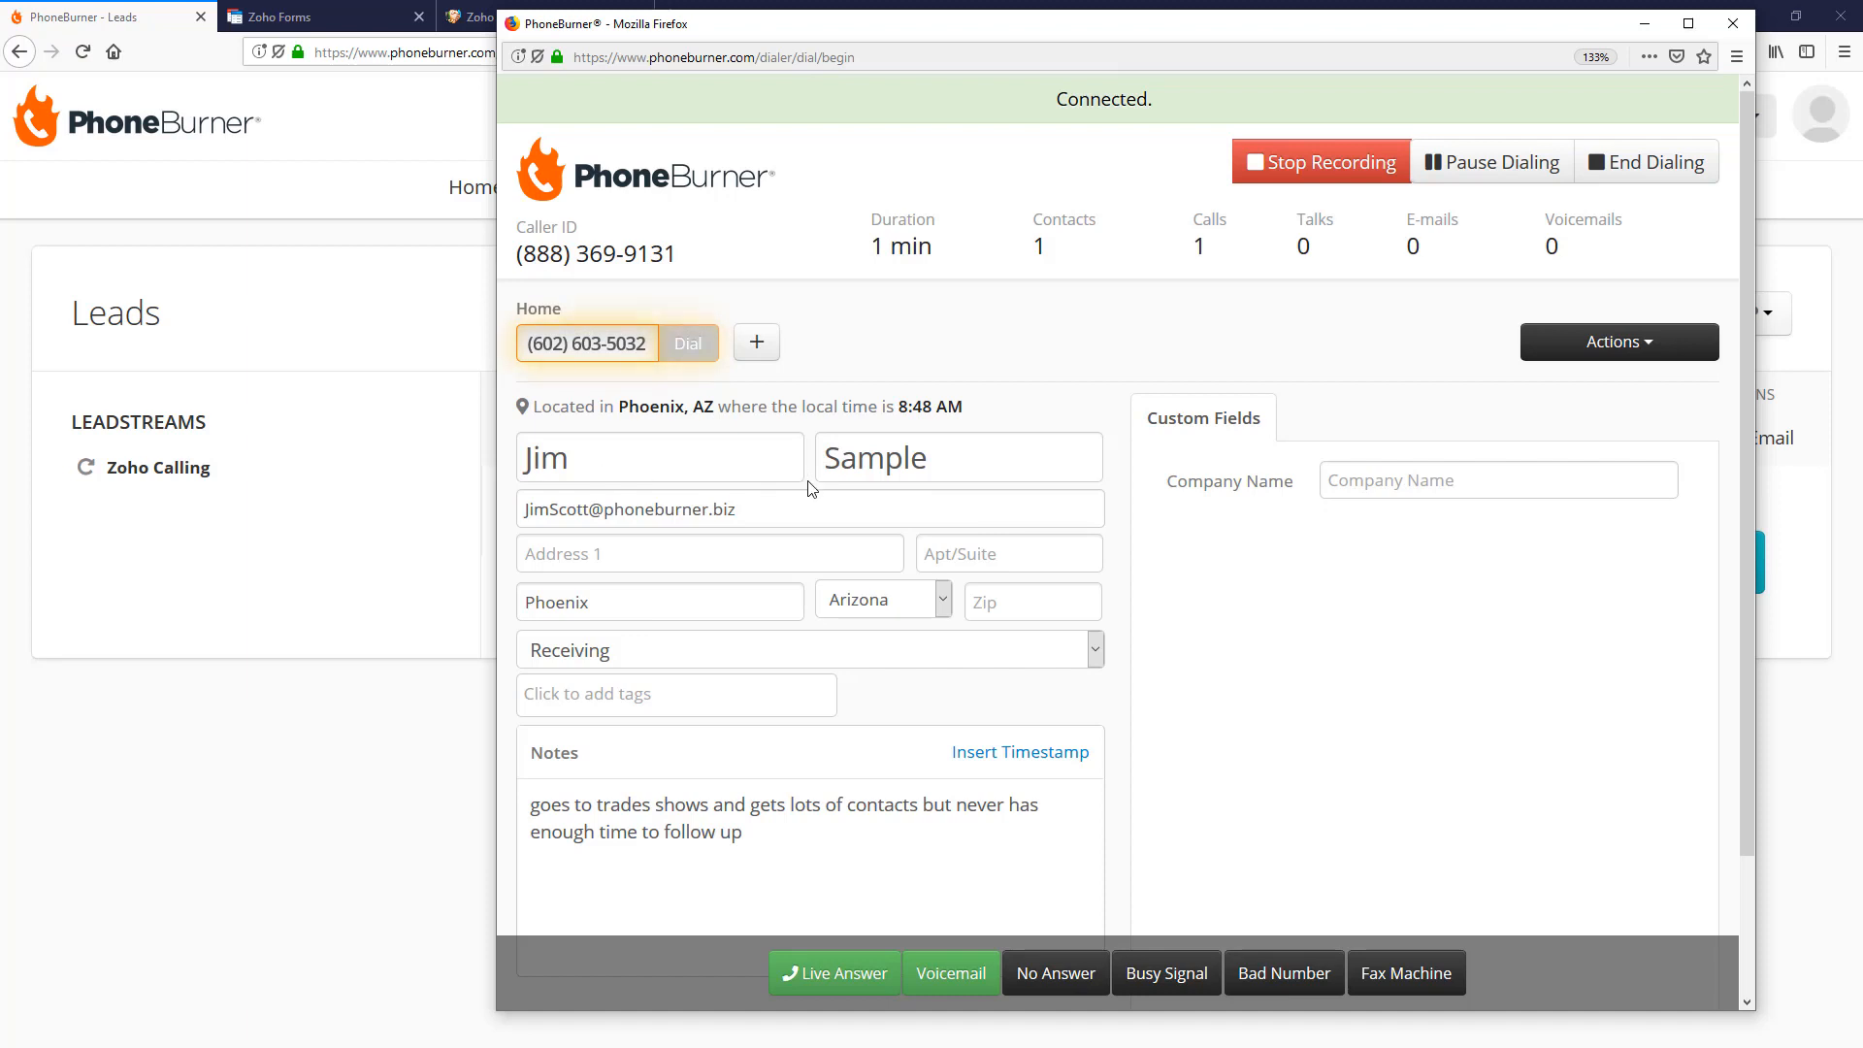
left_click(950, 972)
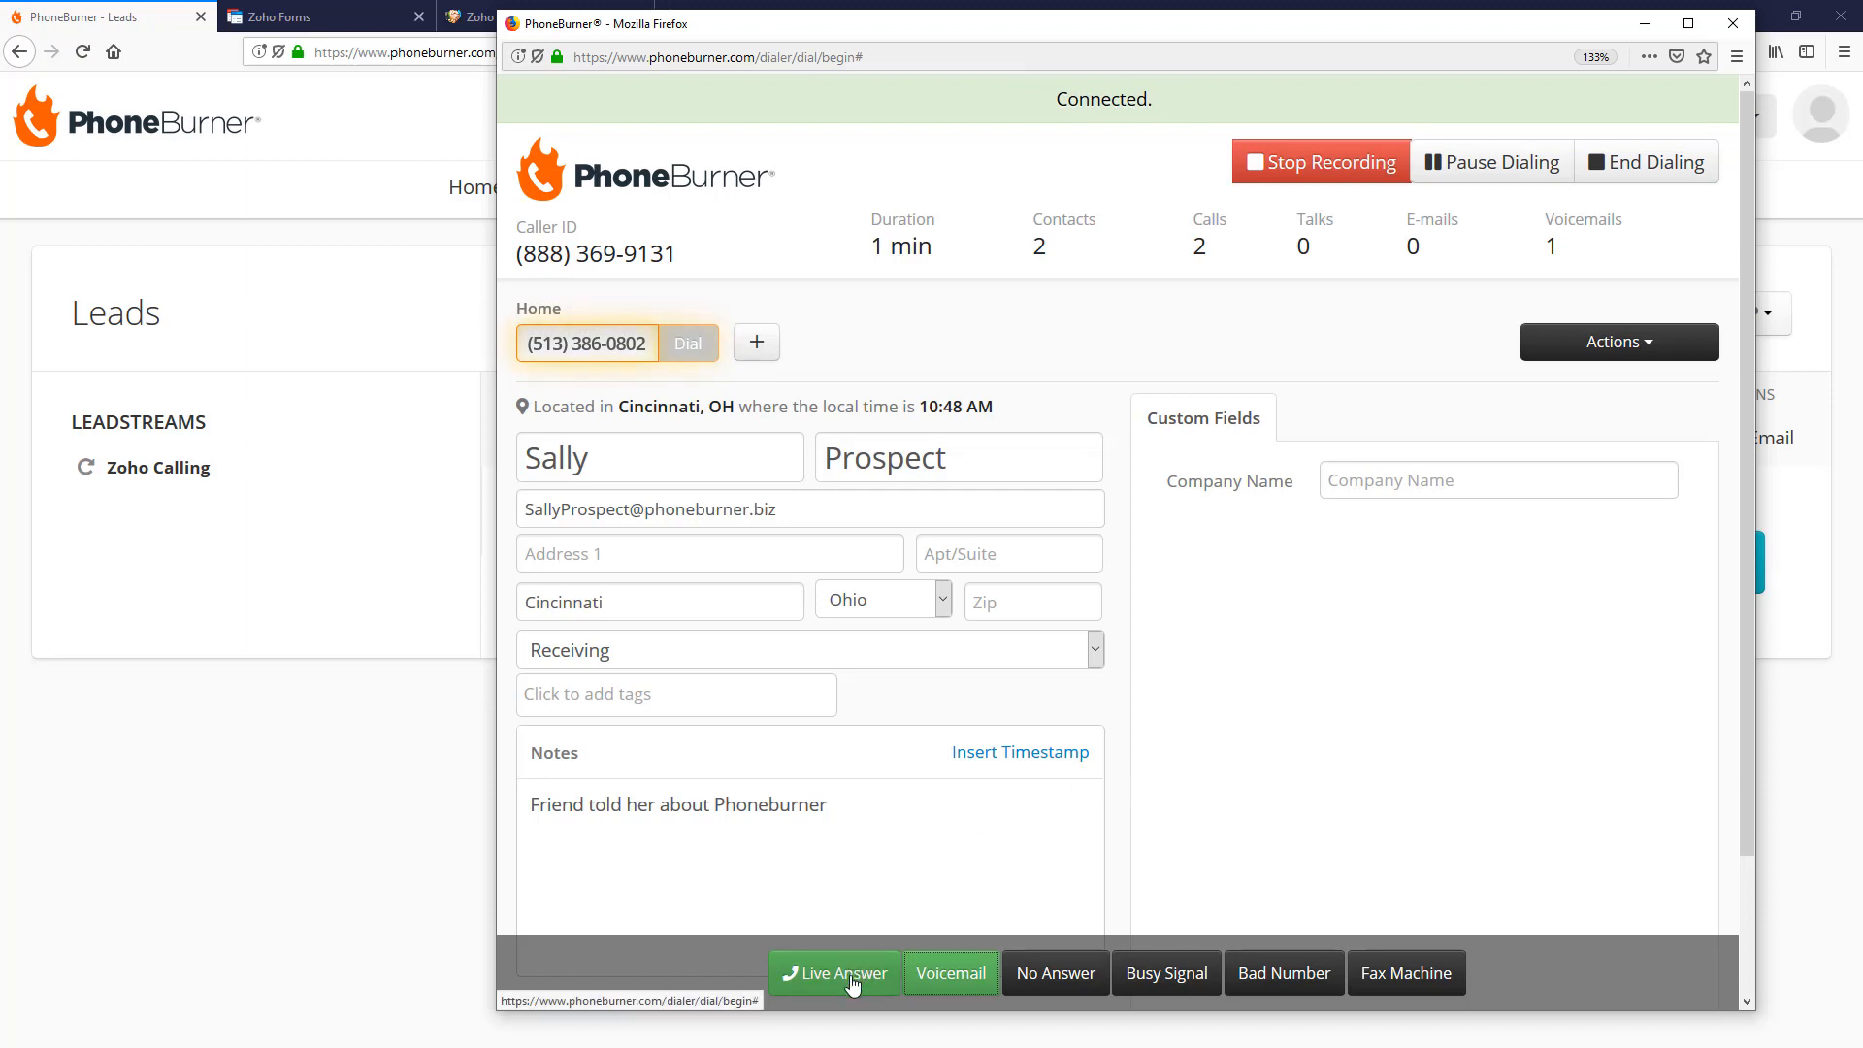
- Log the second contact as a live answer and end the call
left_click(834, 972)
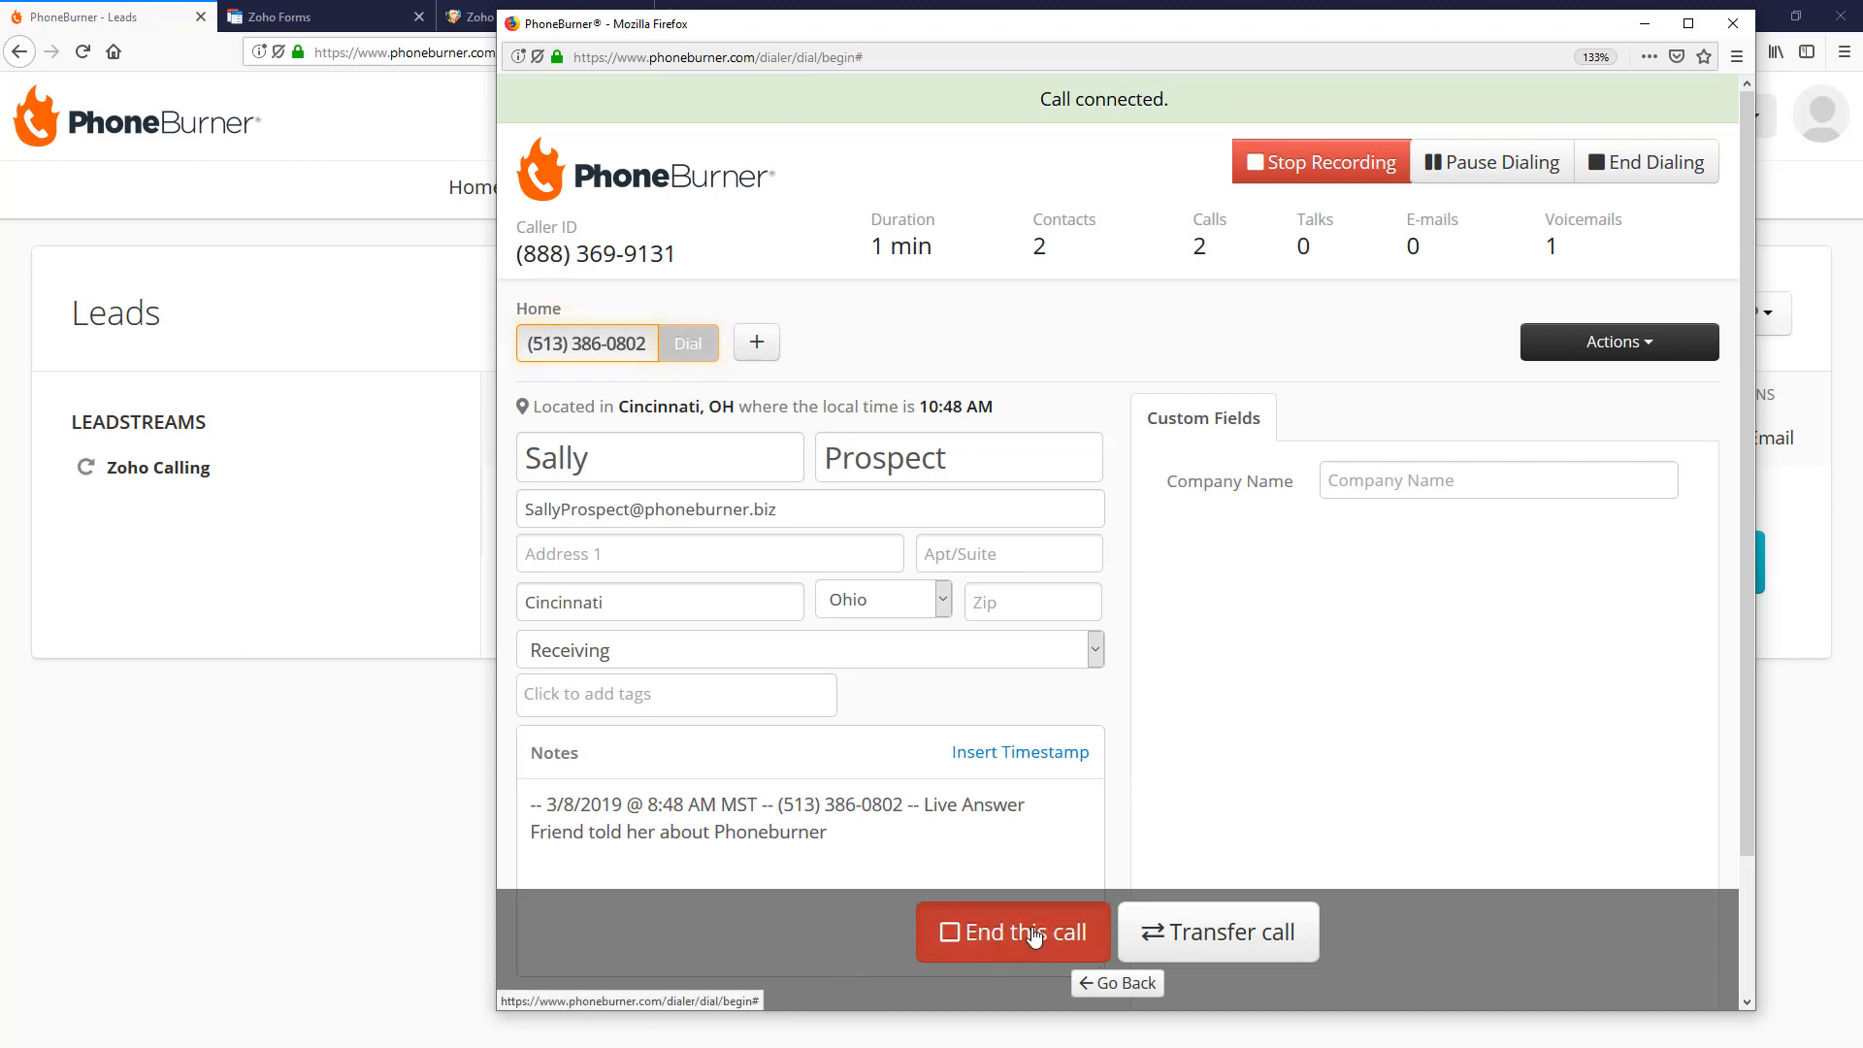
left_click(1011, 932)
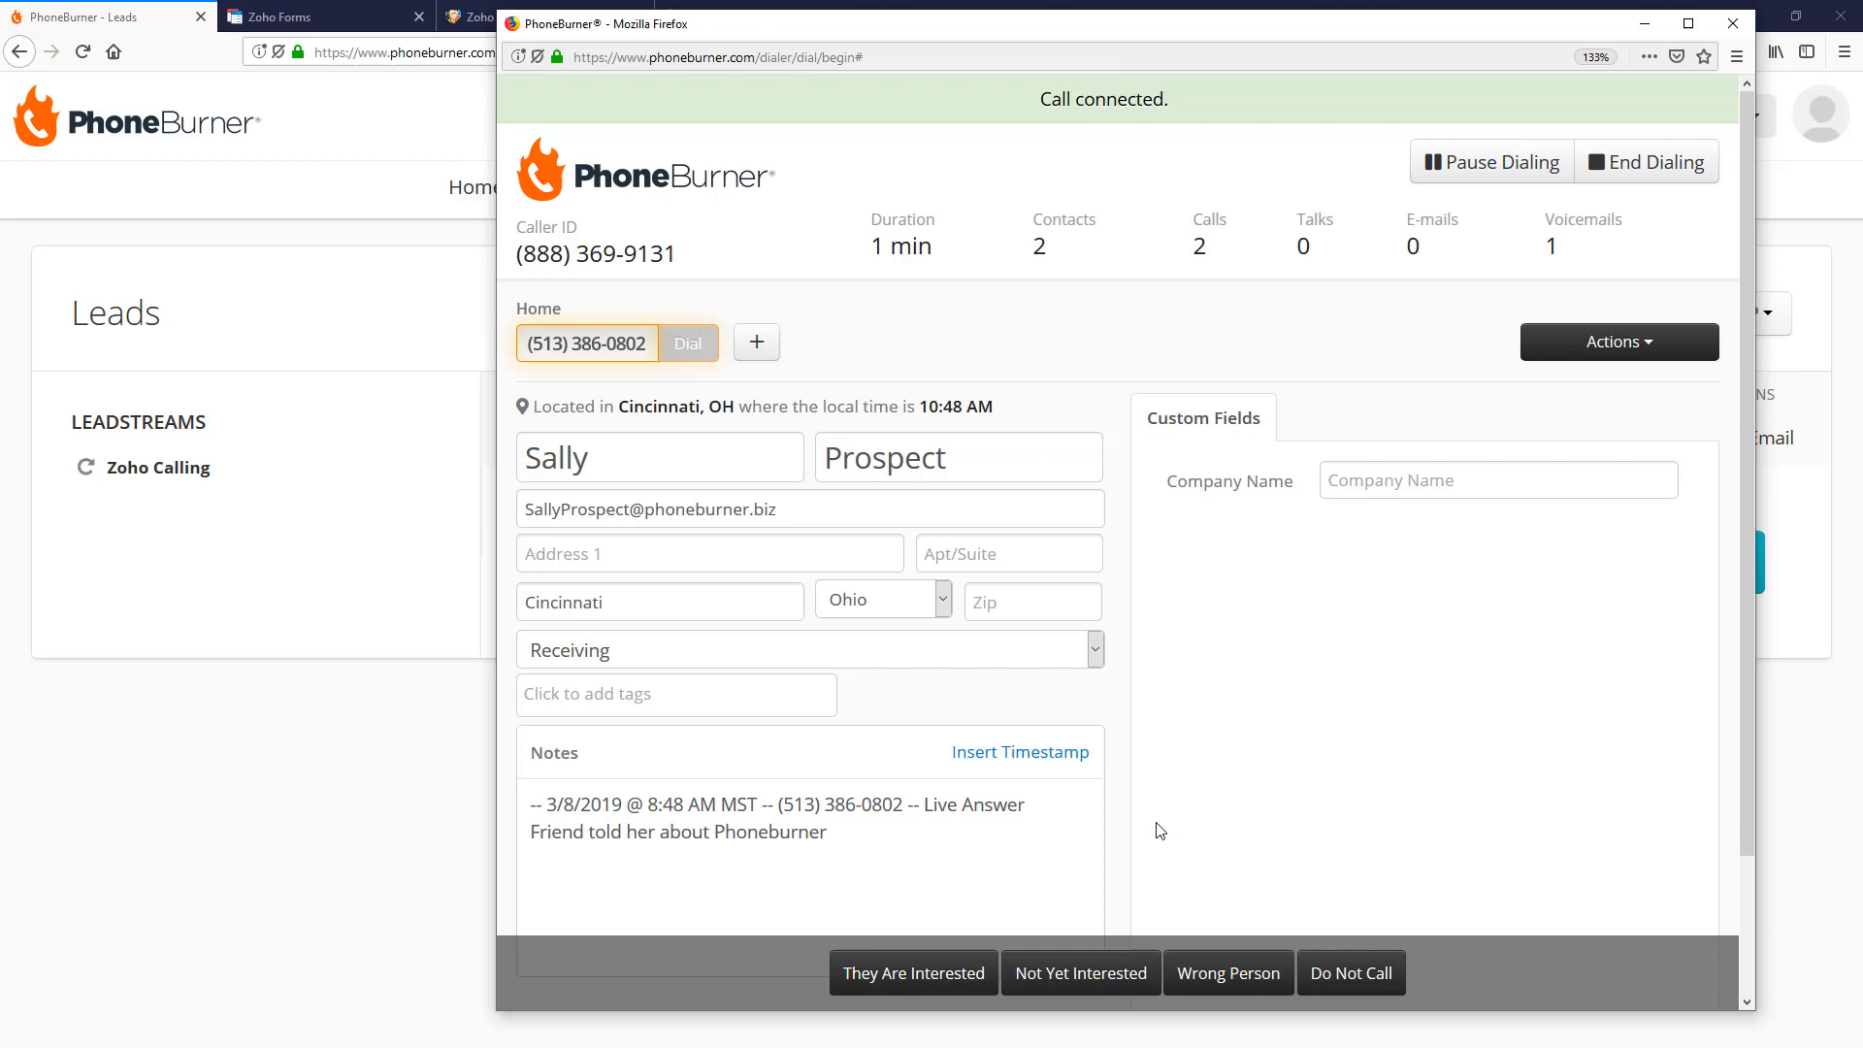
left_click(687, 341)
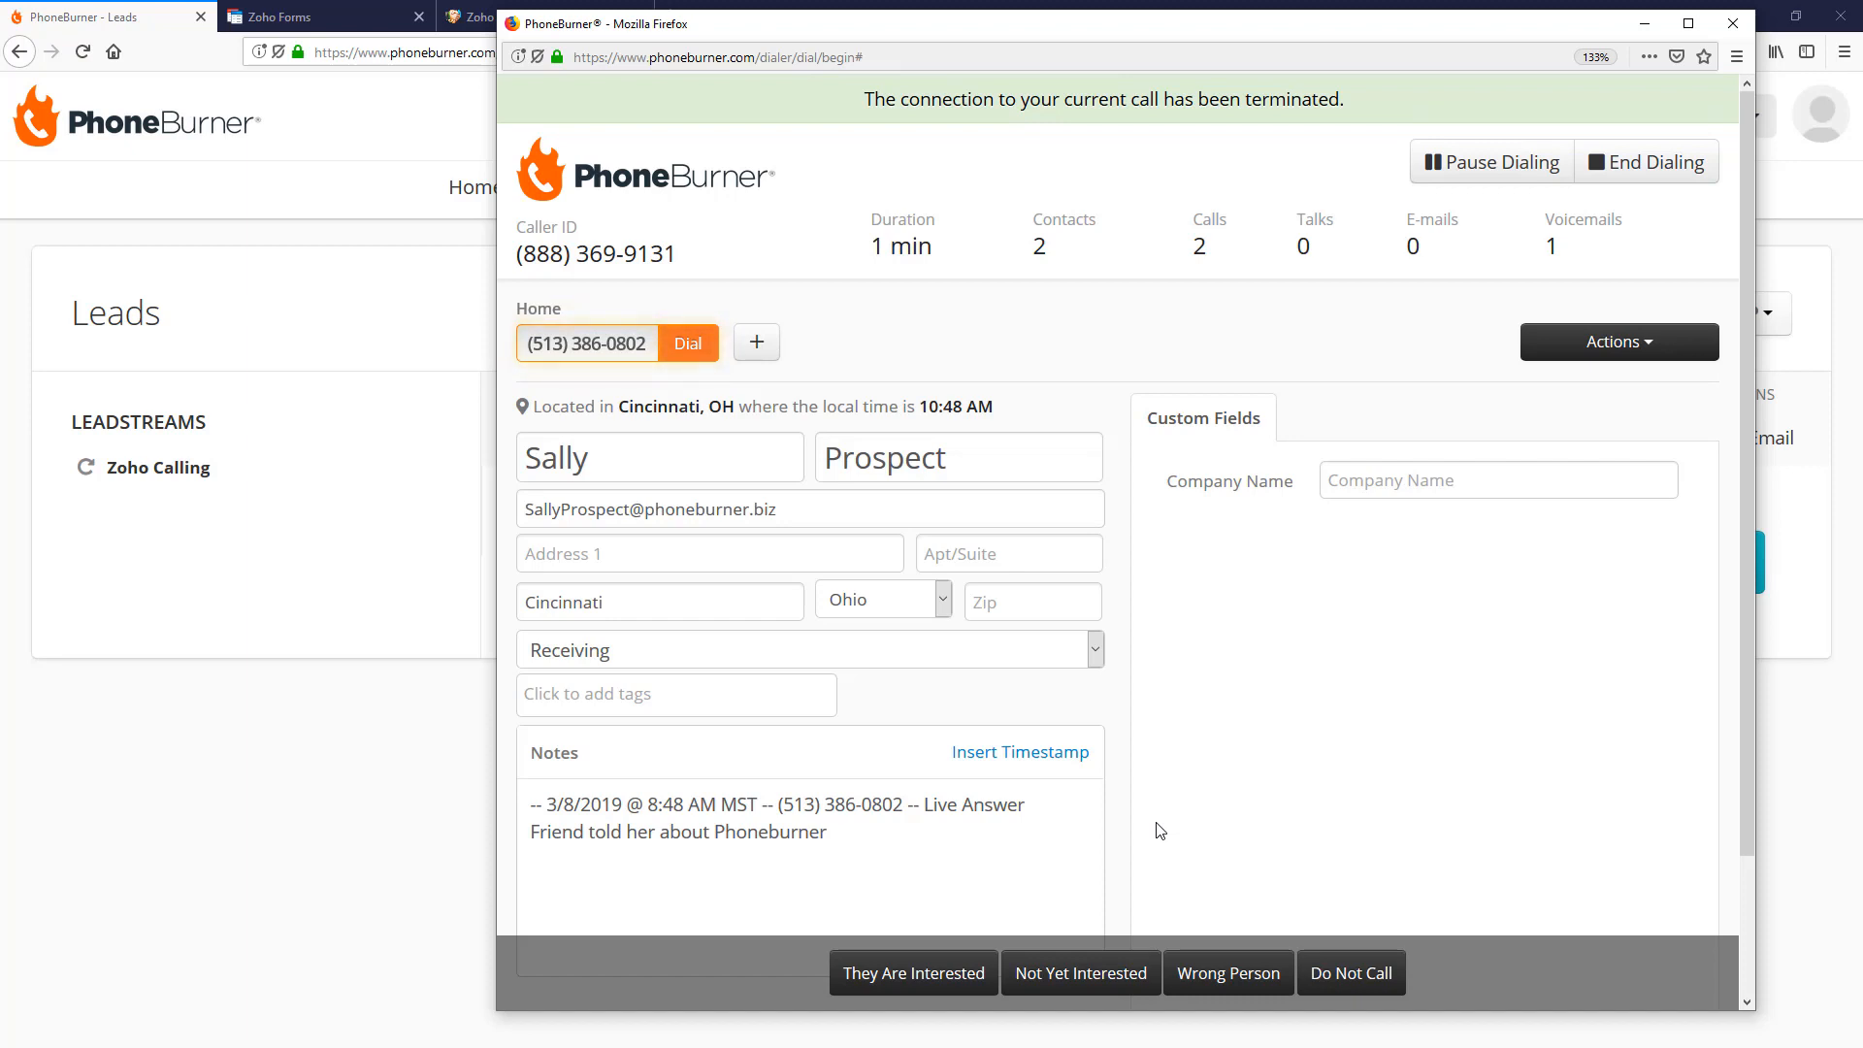
- Add the note 'Great call' and mark the second contact as interested
left_click(808, 832)
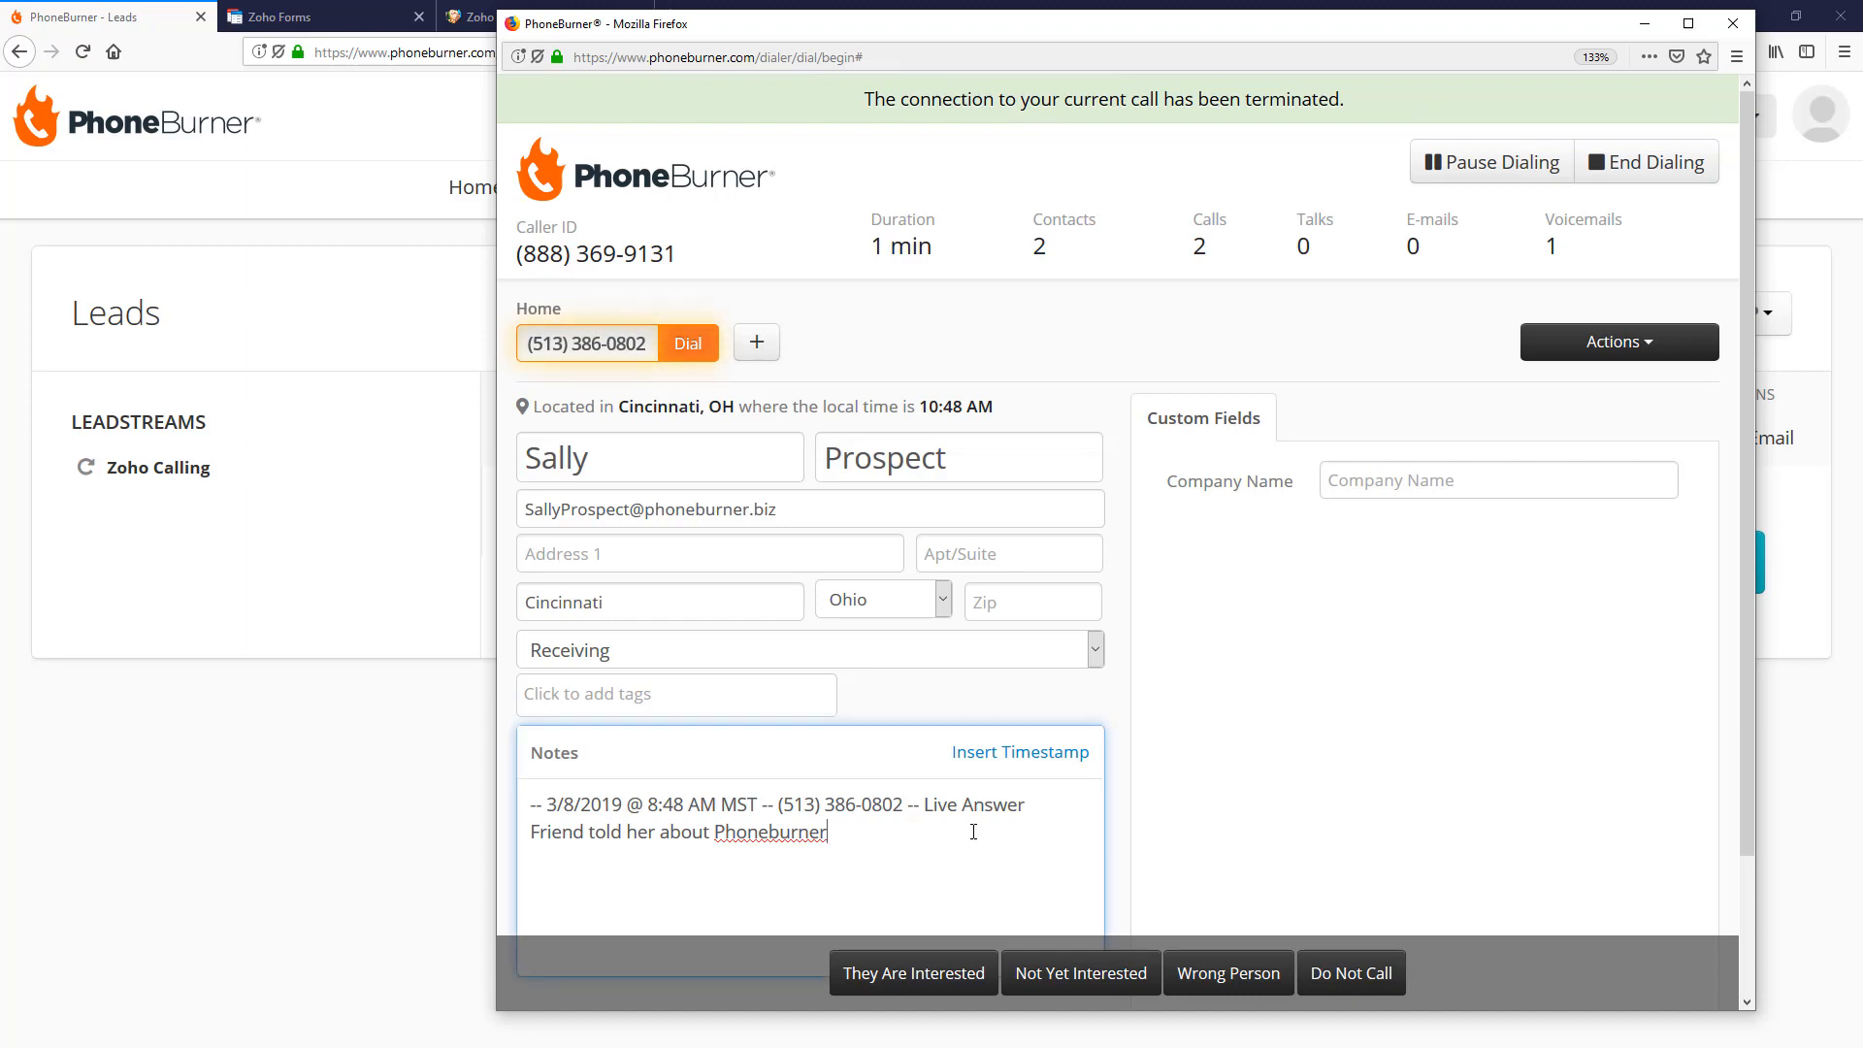
type("Great call")
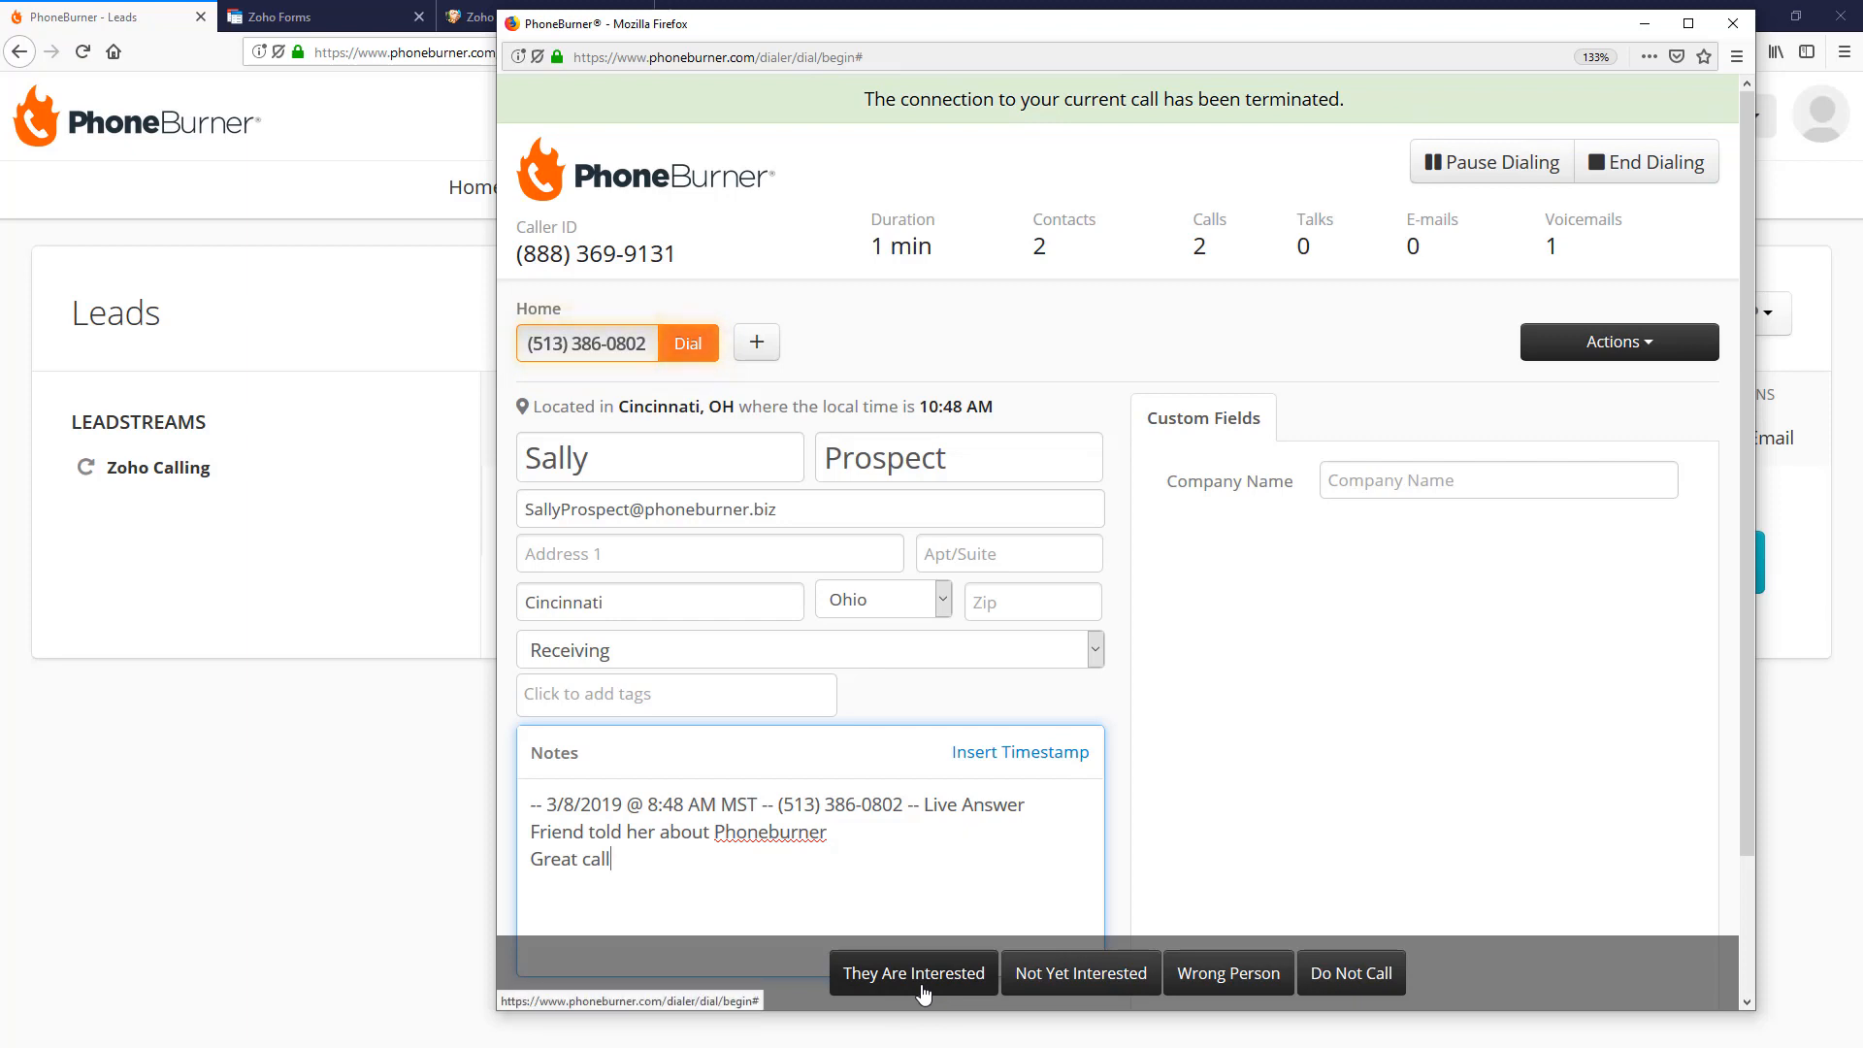
left_click(912, 972)
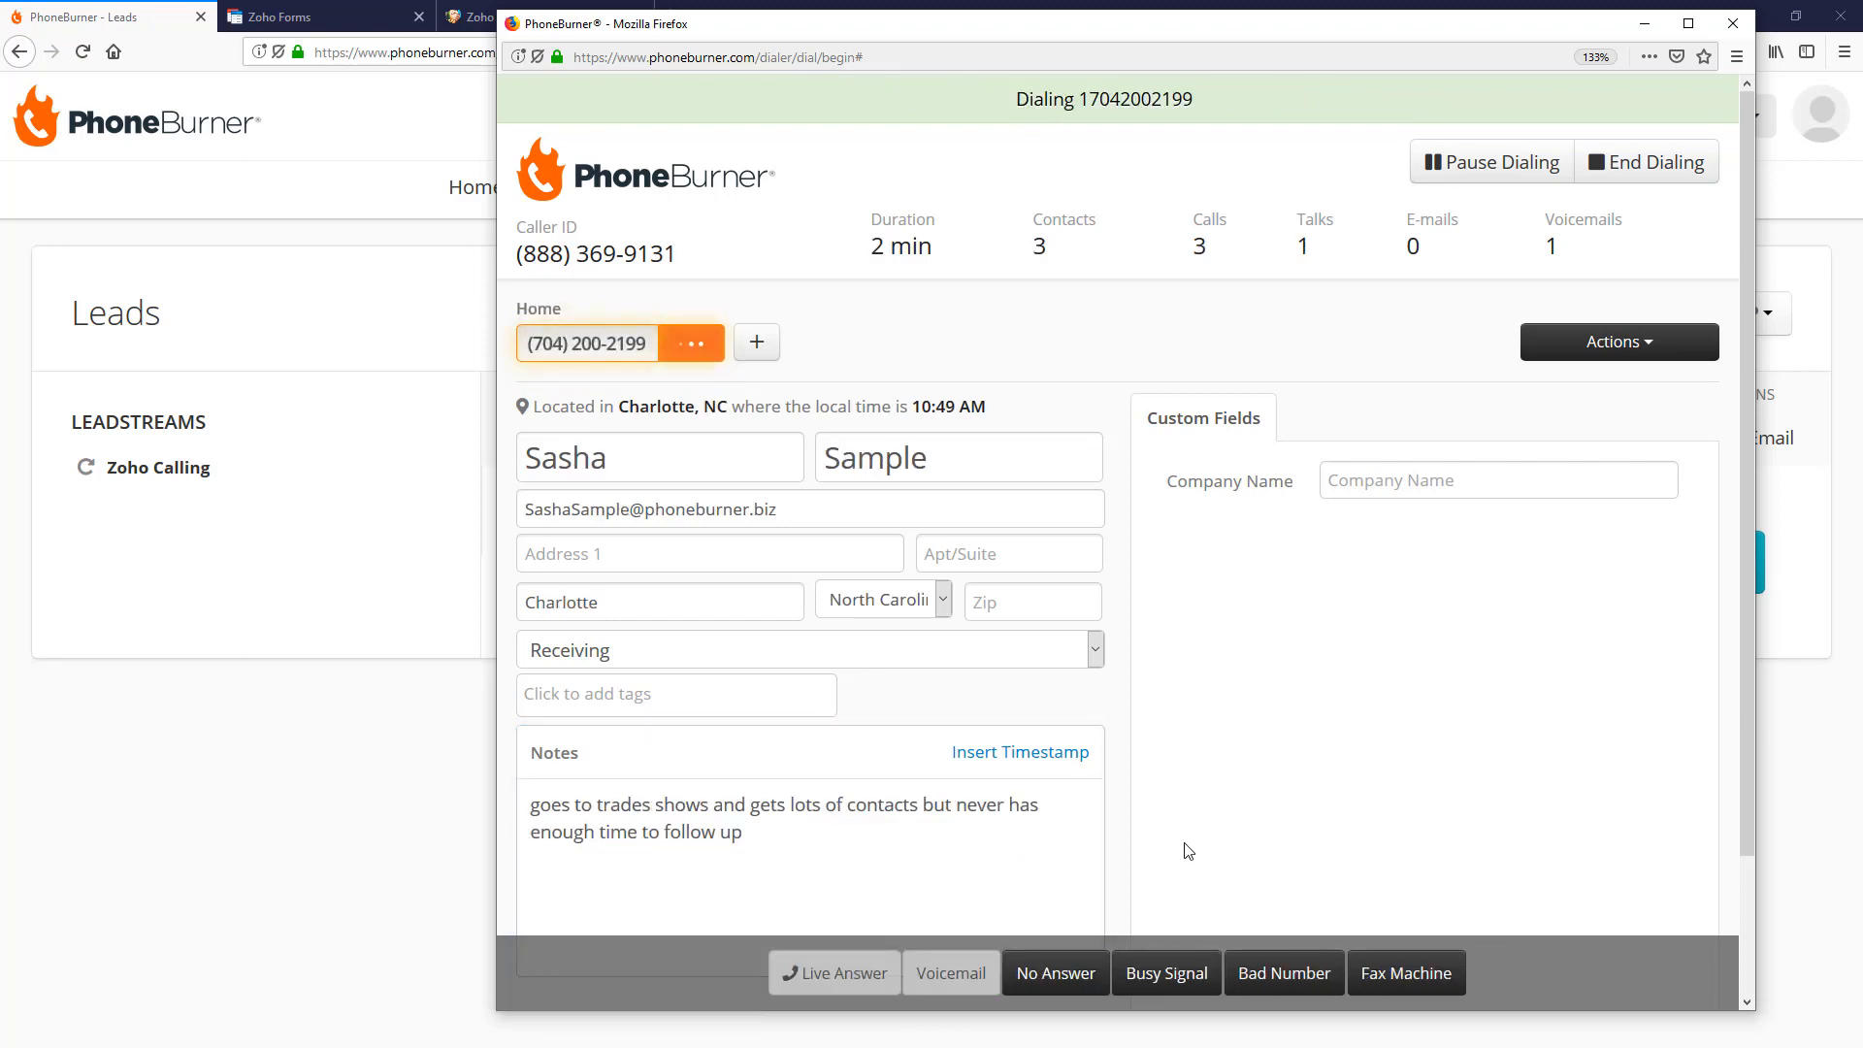
- Log the third contact as a live answer and switch to the Zoho Forms browser tab
left_click(834, 972)
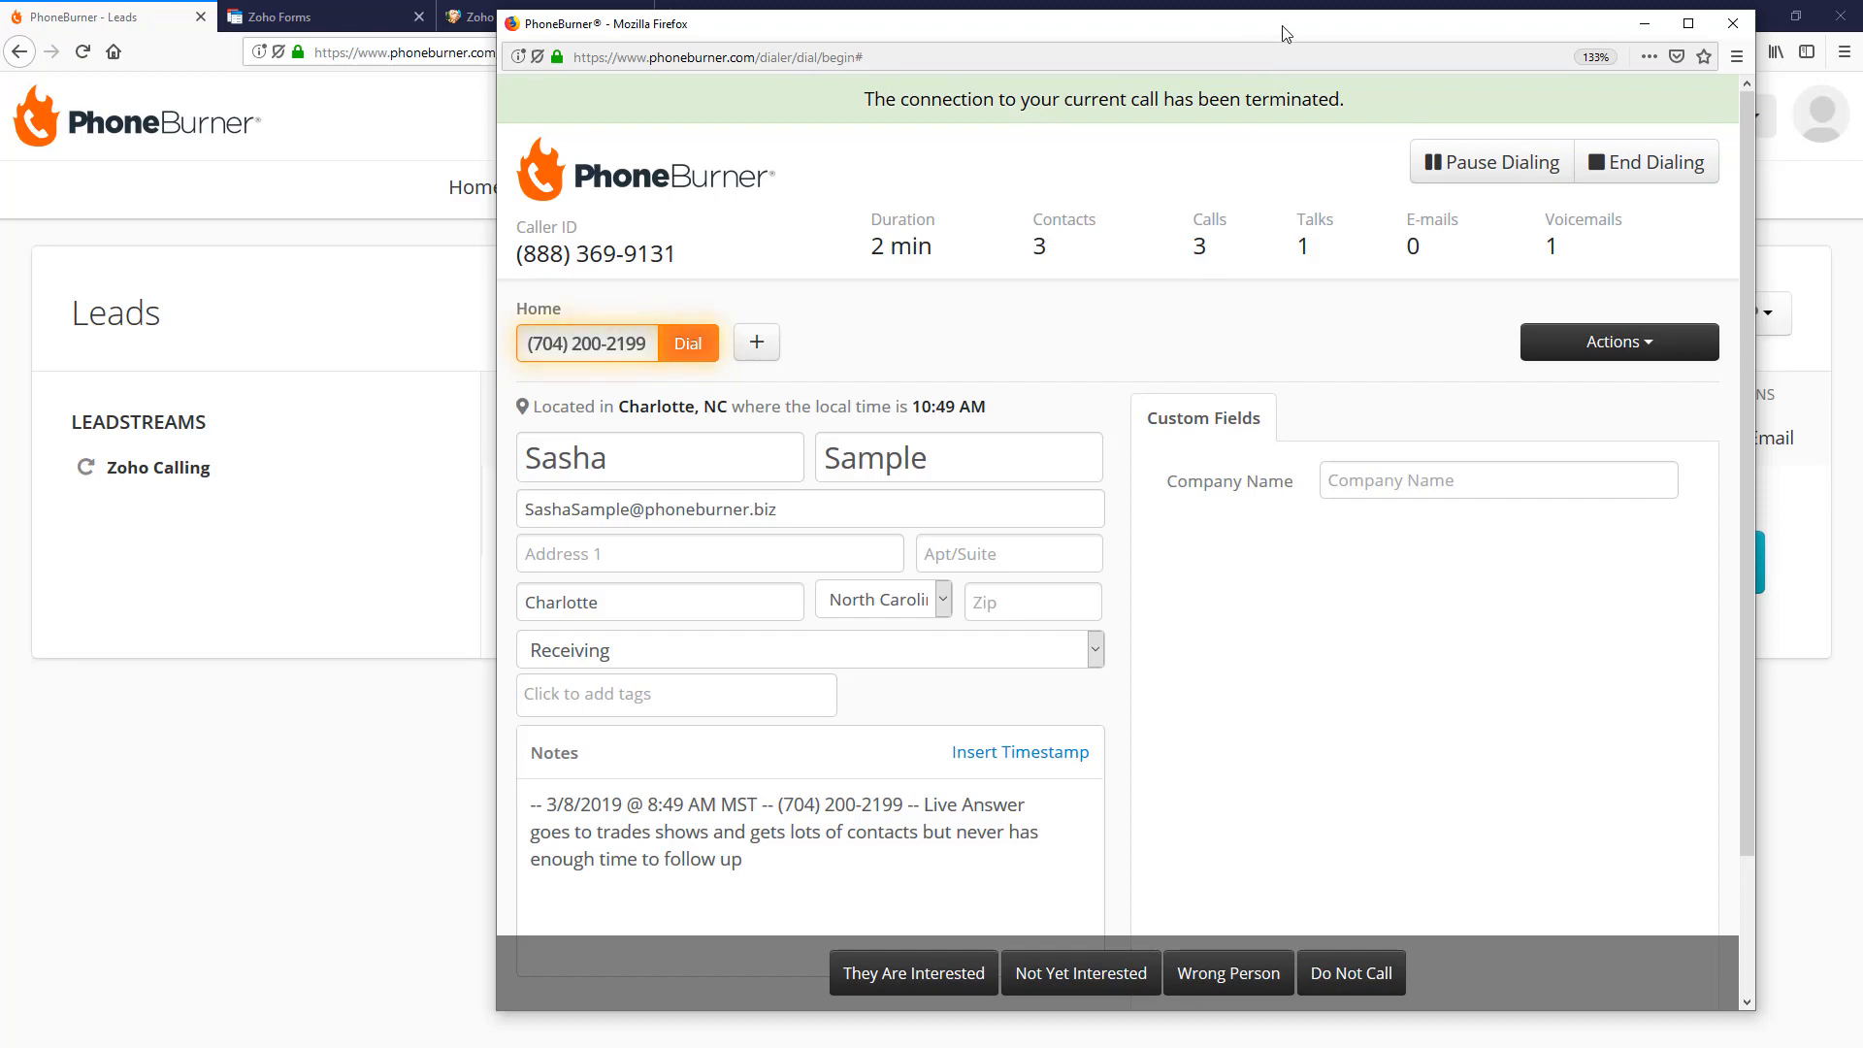
left_click(285, 17)
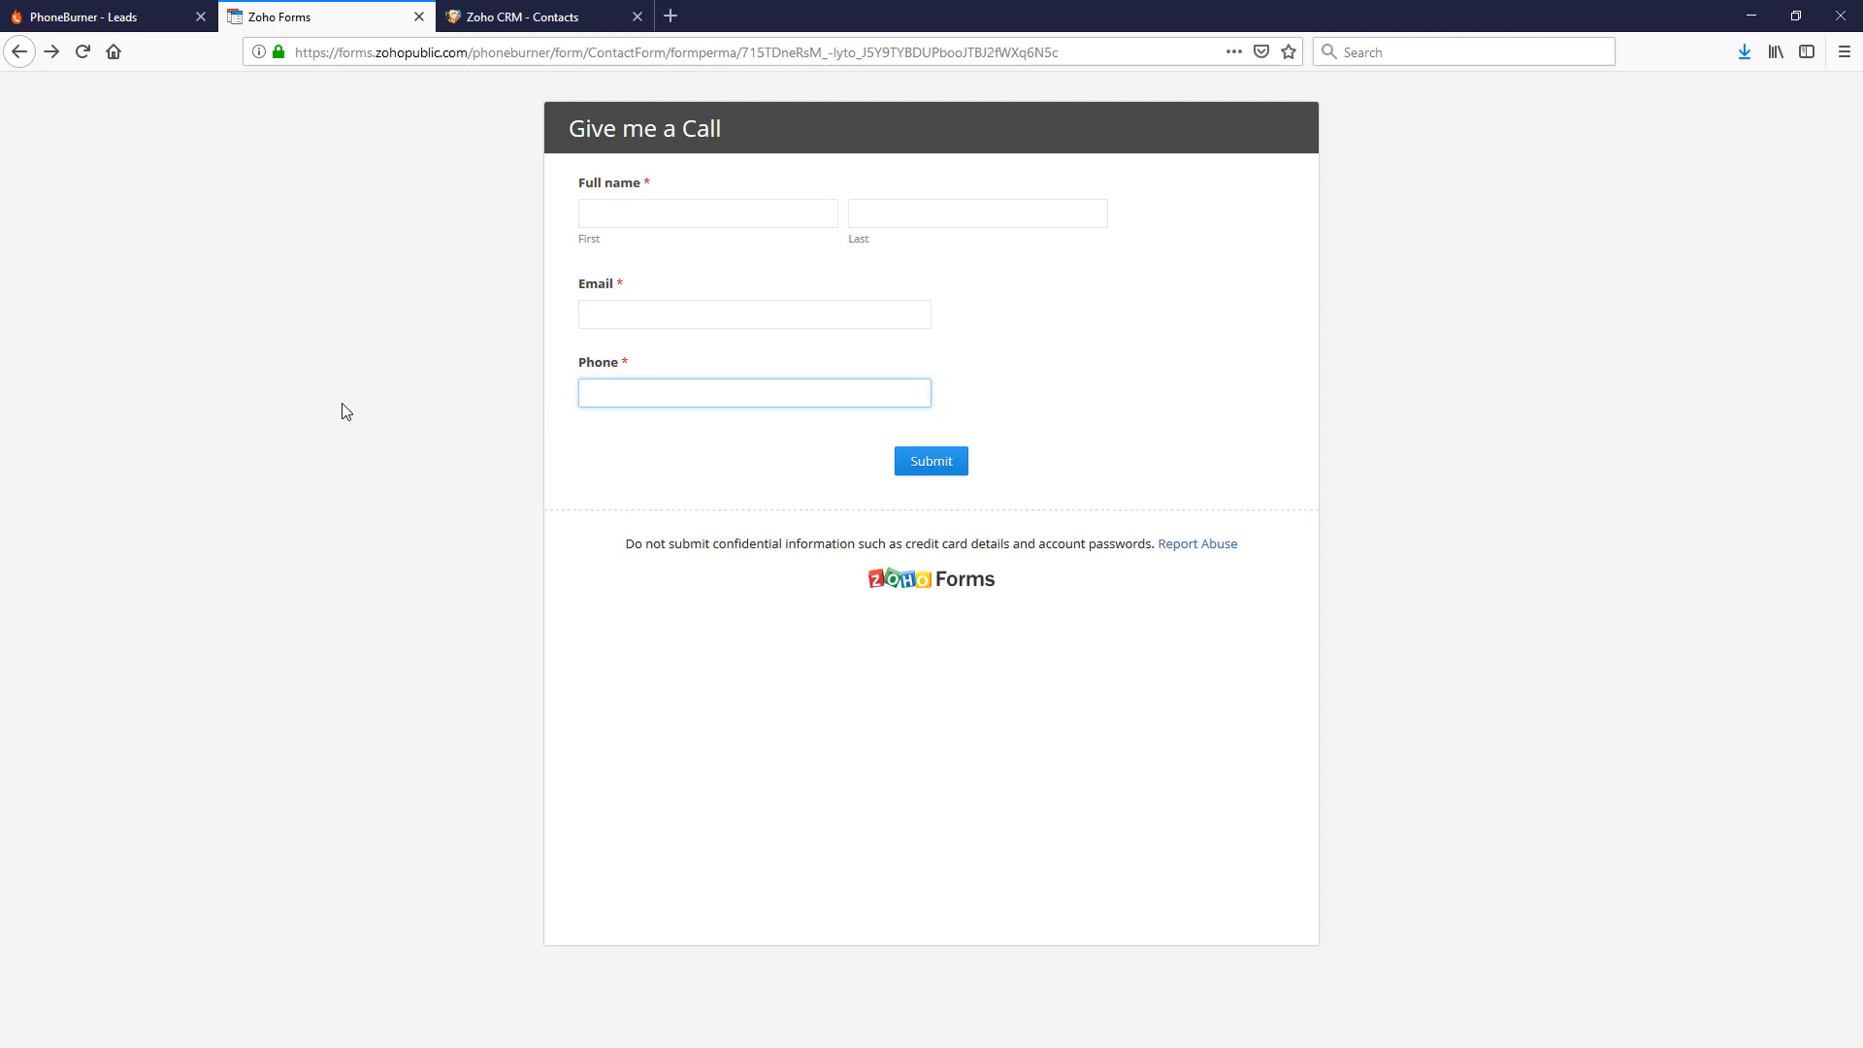
mouse_move(479, 330)
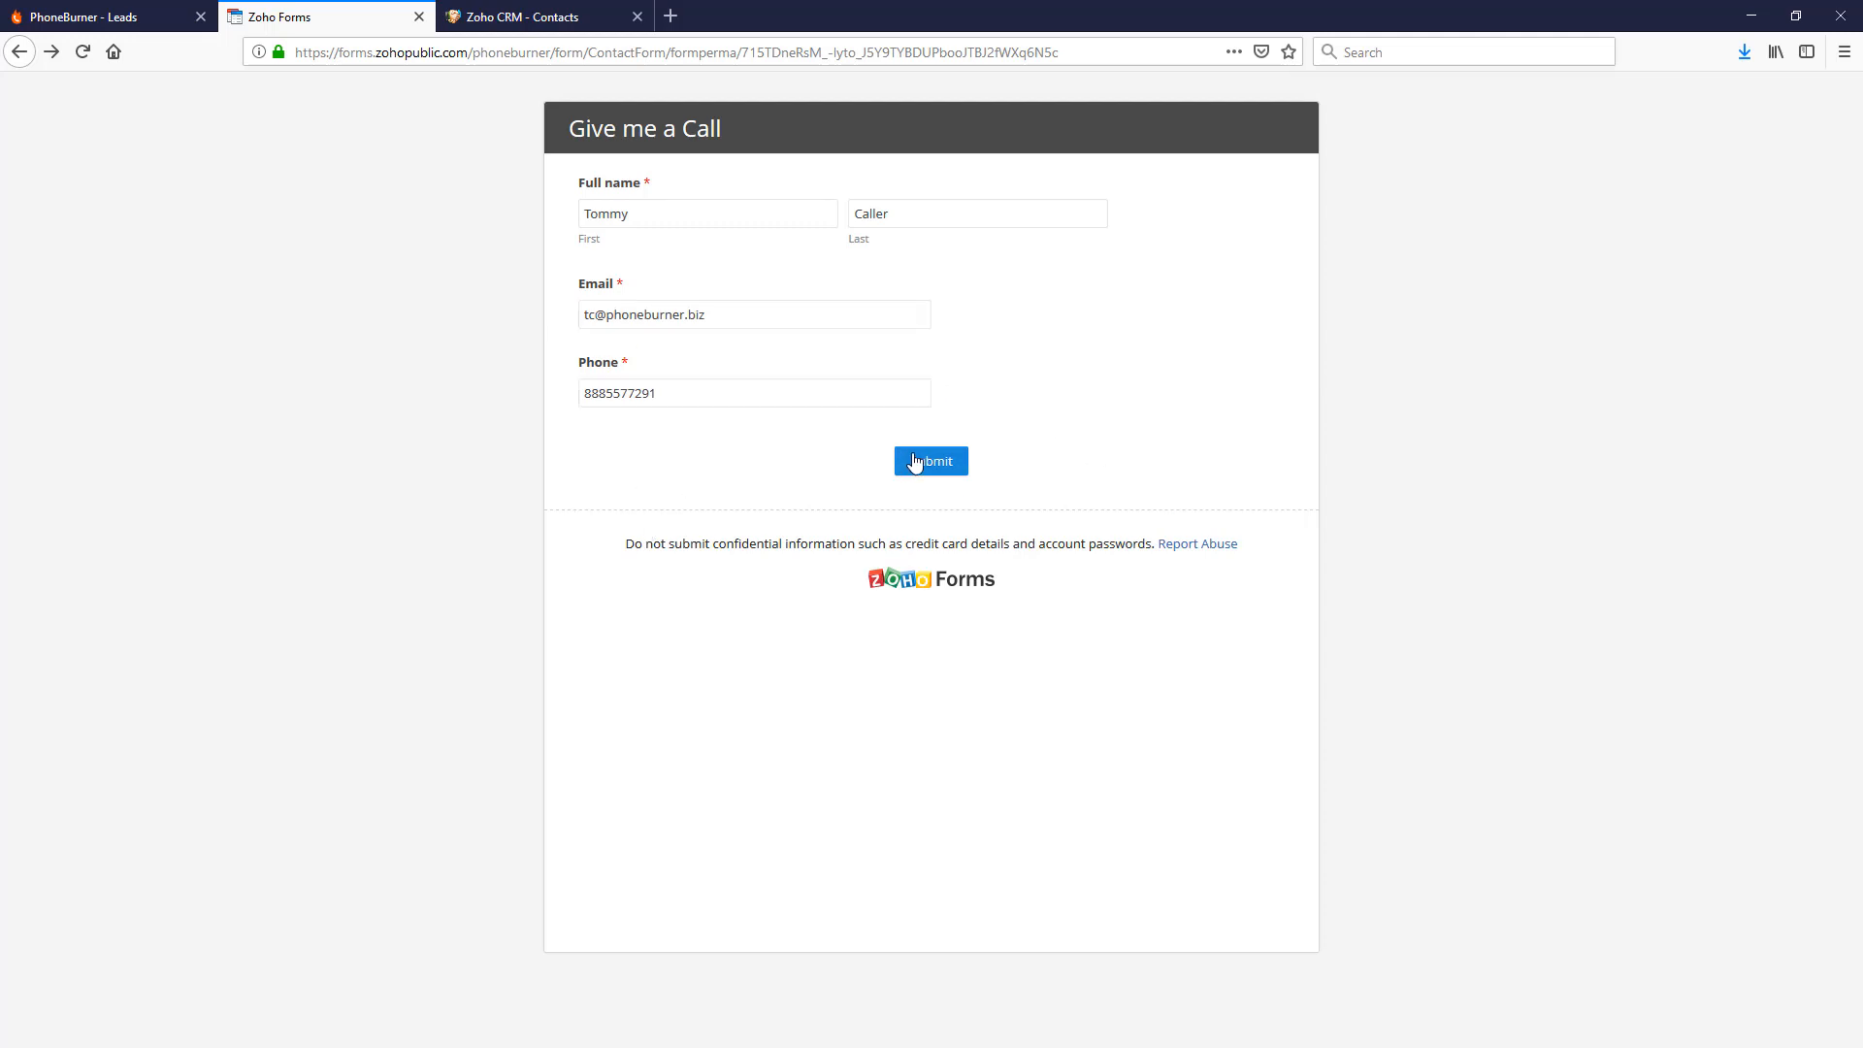
- Submit the Give me a Call form with the new lead's name, email and phone
left_click(929, 462)
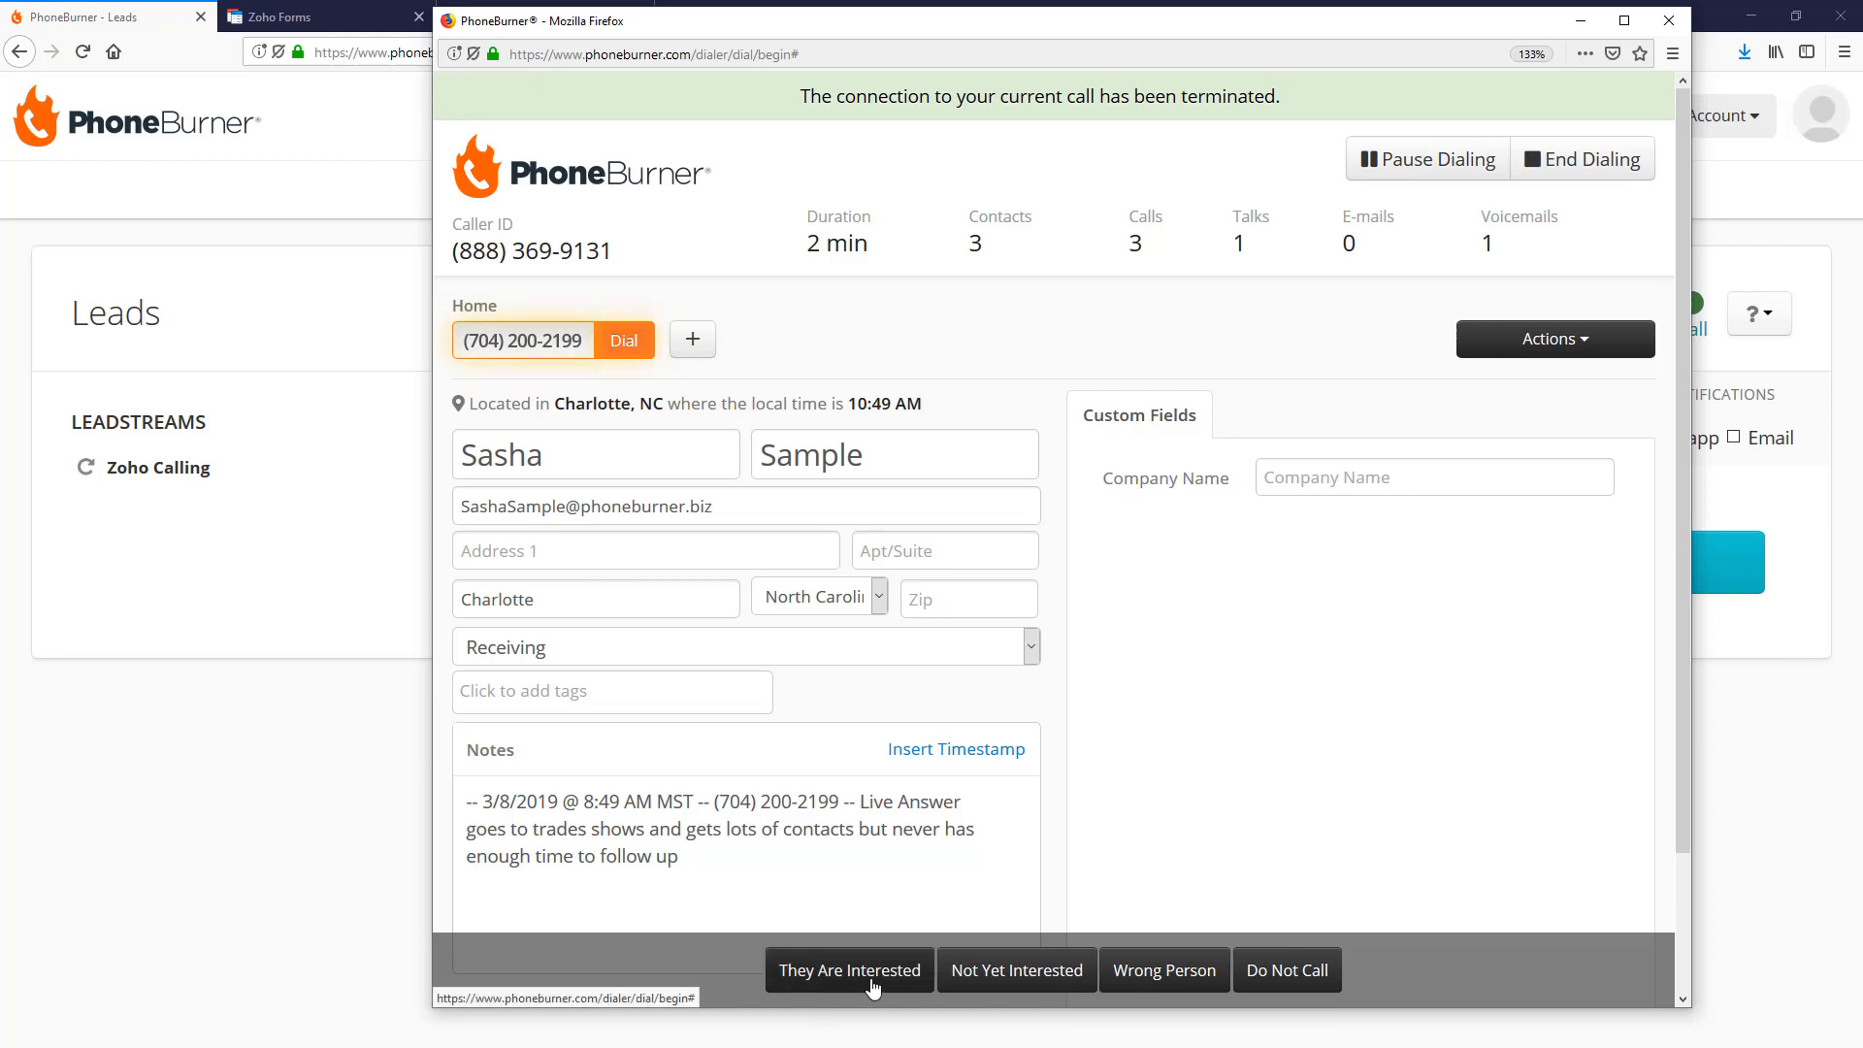
- Mark the third contact as interested so the dialer connects to the Zoho Leads contact
left_click(848, 970)
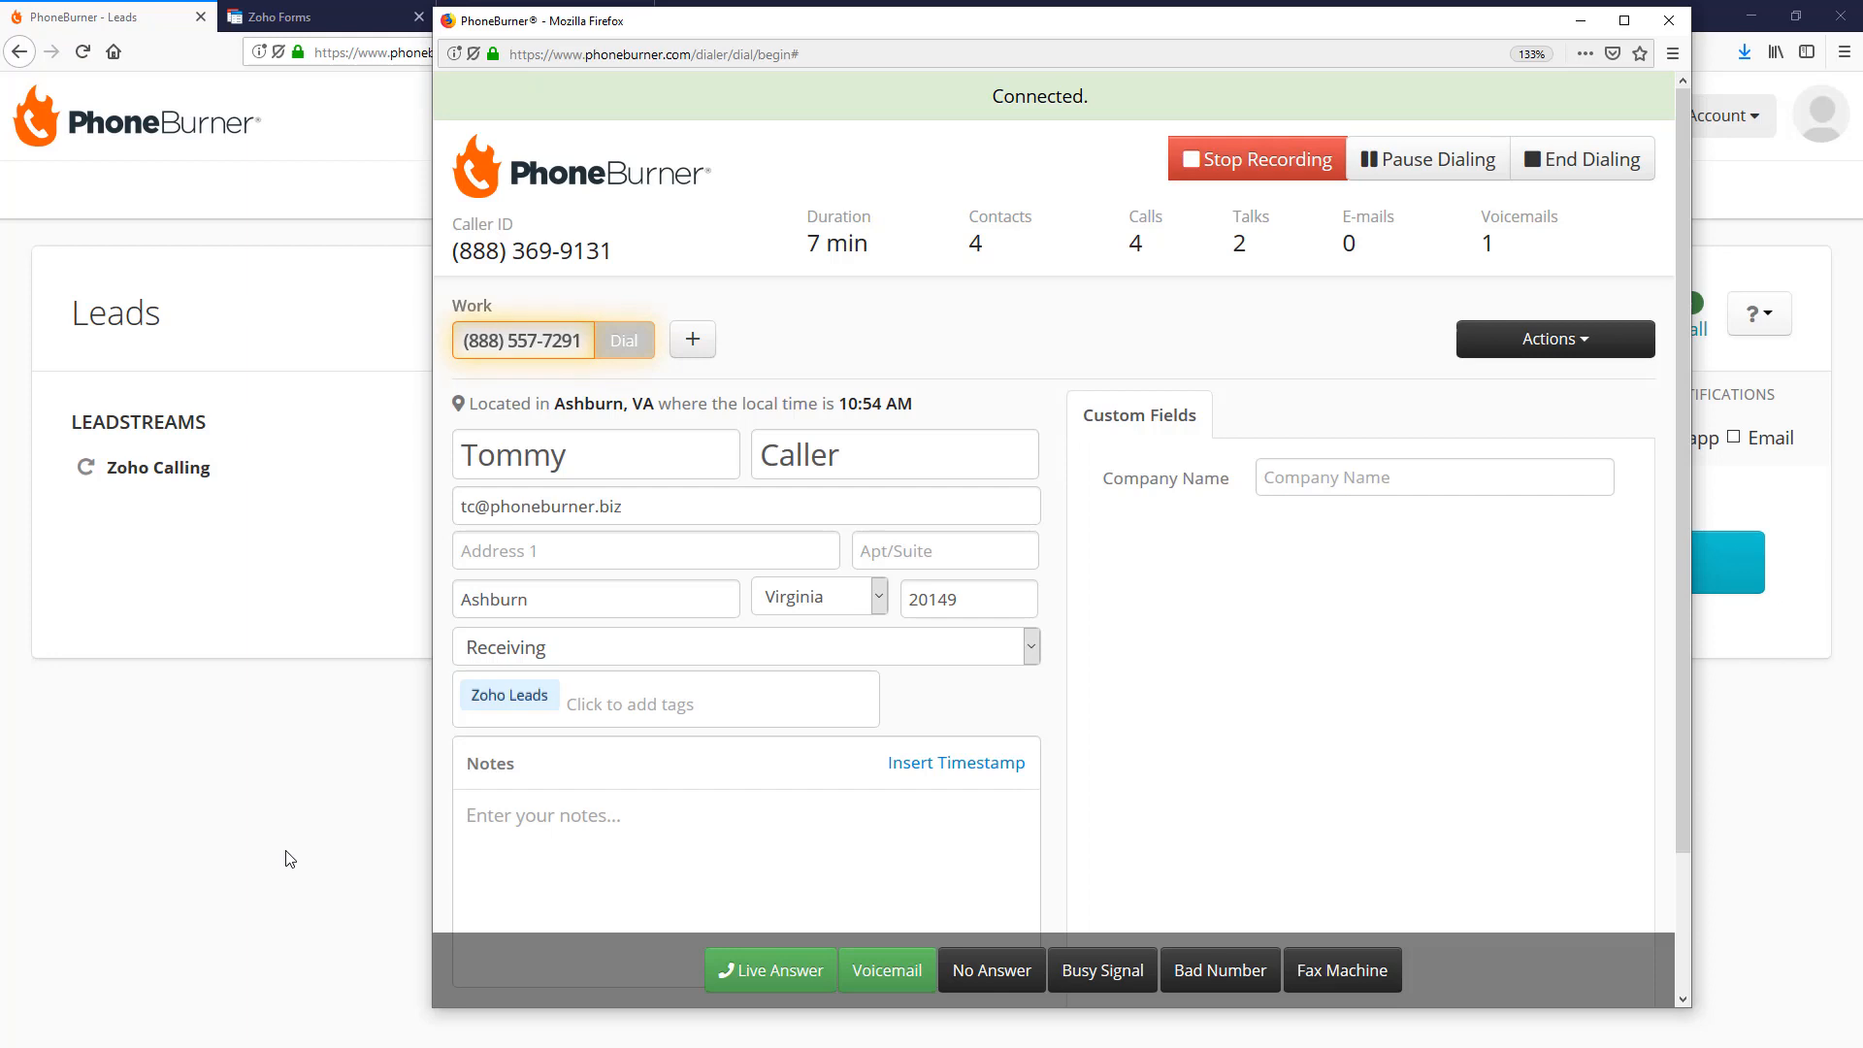
- Log Tommy Caller's call as a live answer and end it
left_click(771, 970)
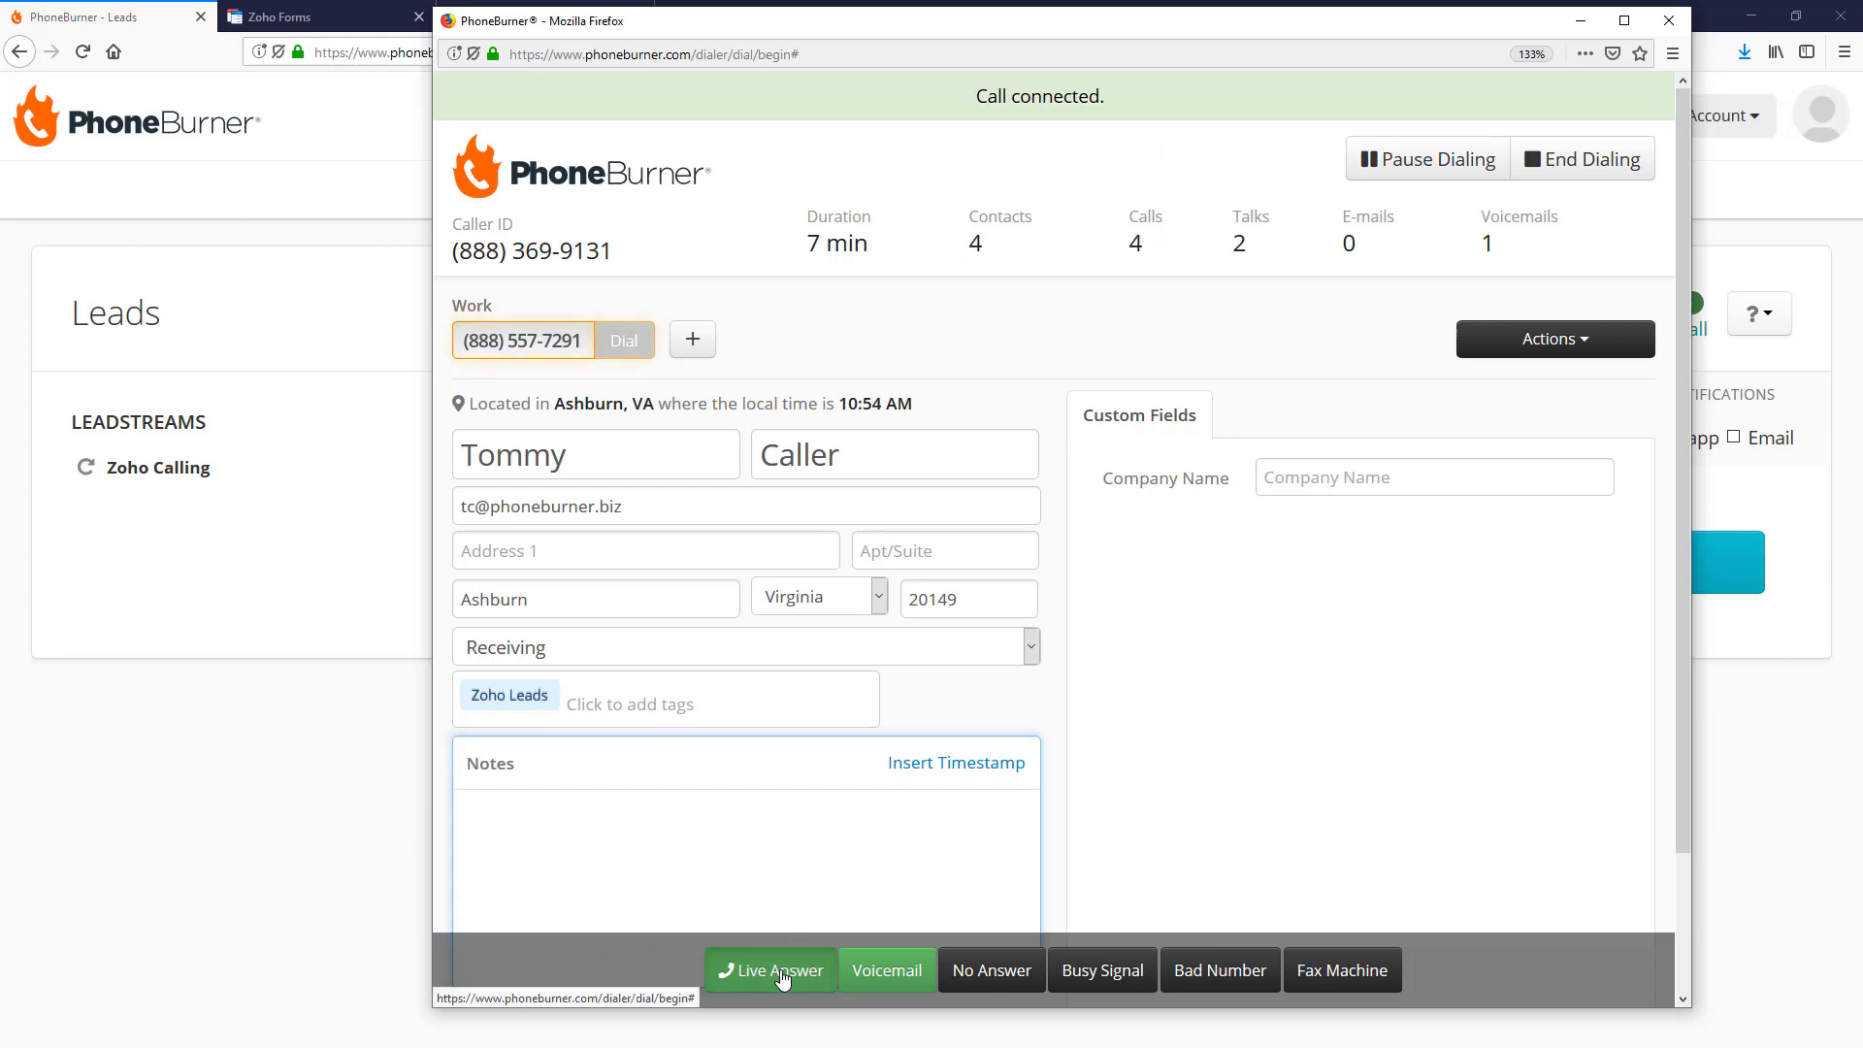
left_click(769, 971)
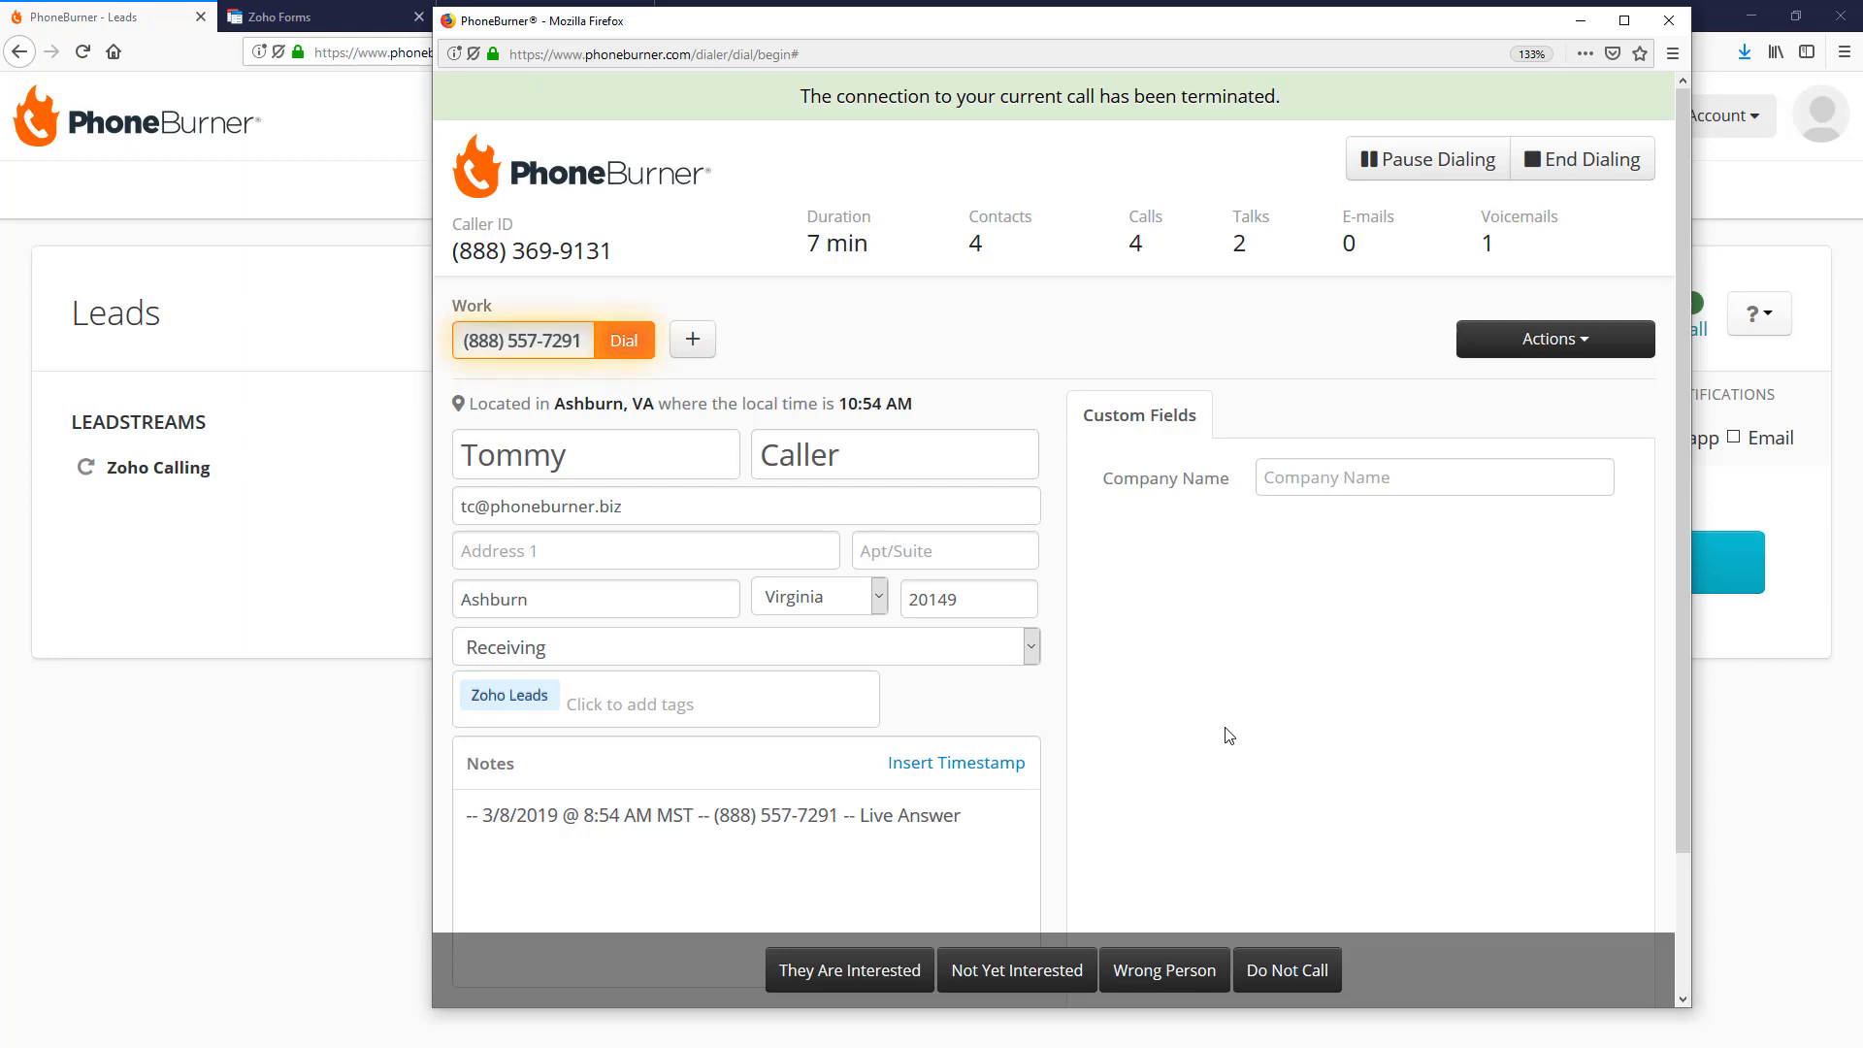
mouse_move(1060, 732)
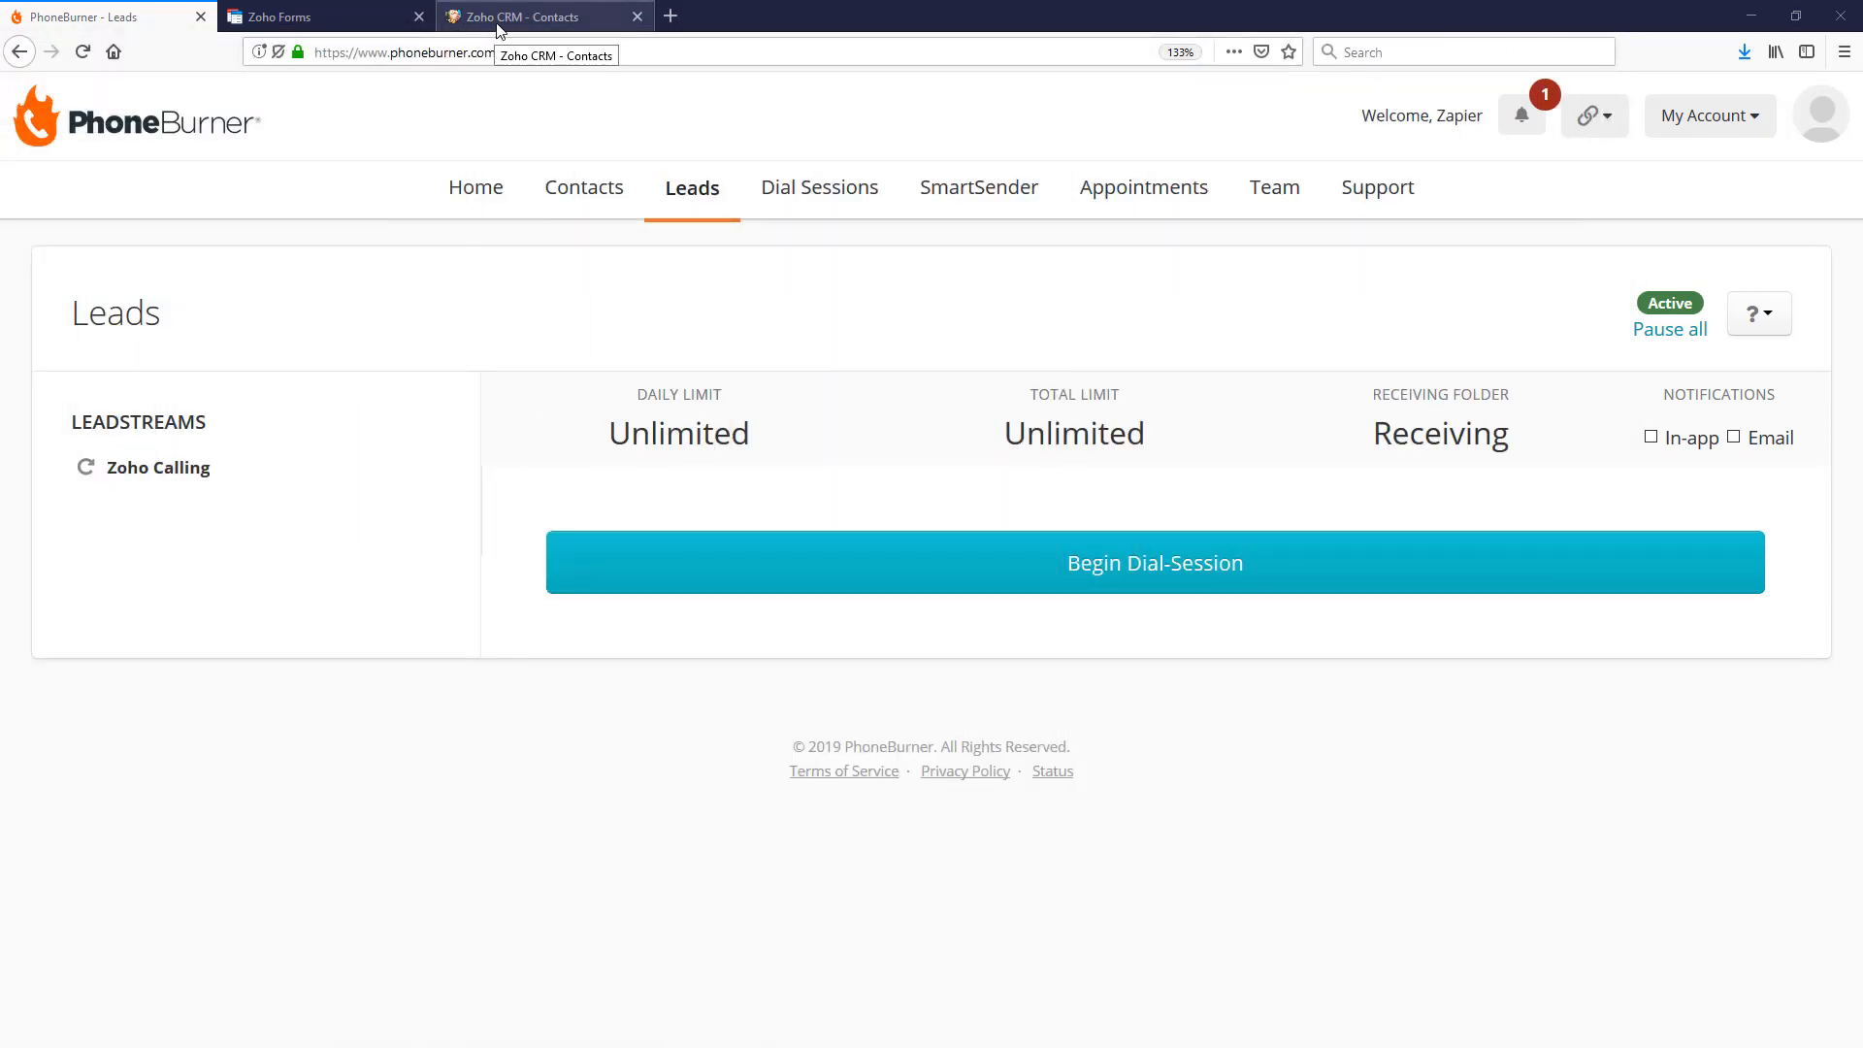
- Switch to the Zoho CRM contacts list showing the interested contact at the top
left_click(543, 16)
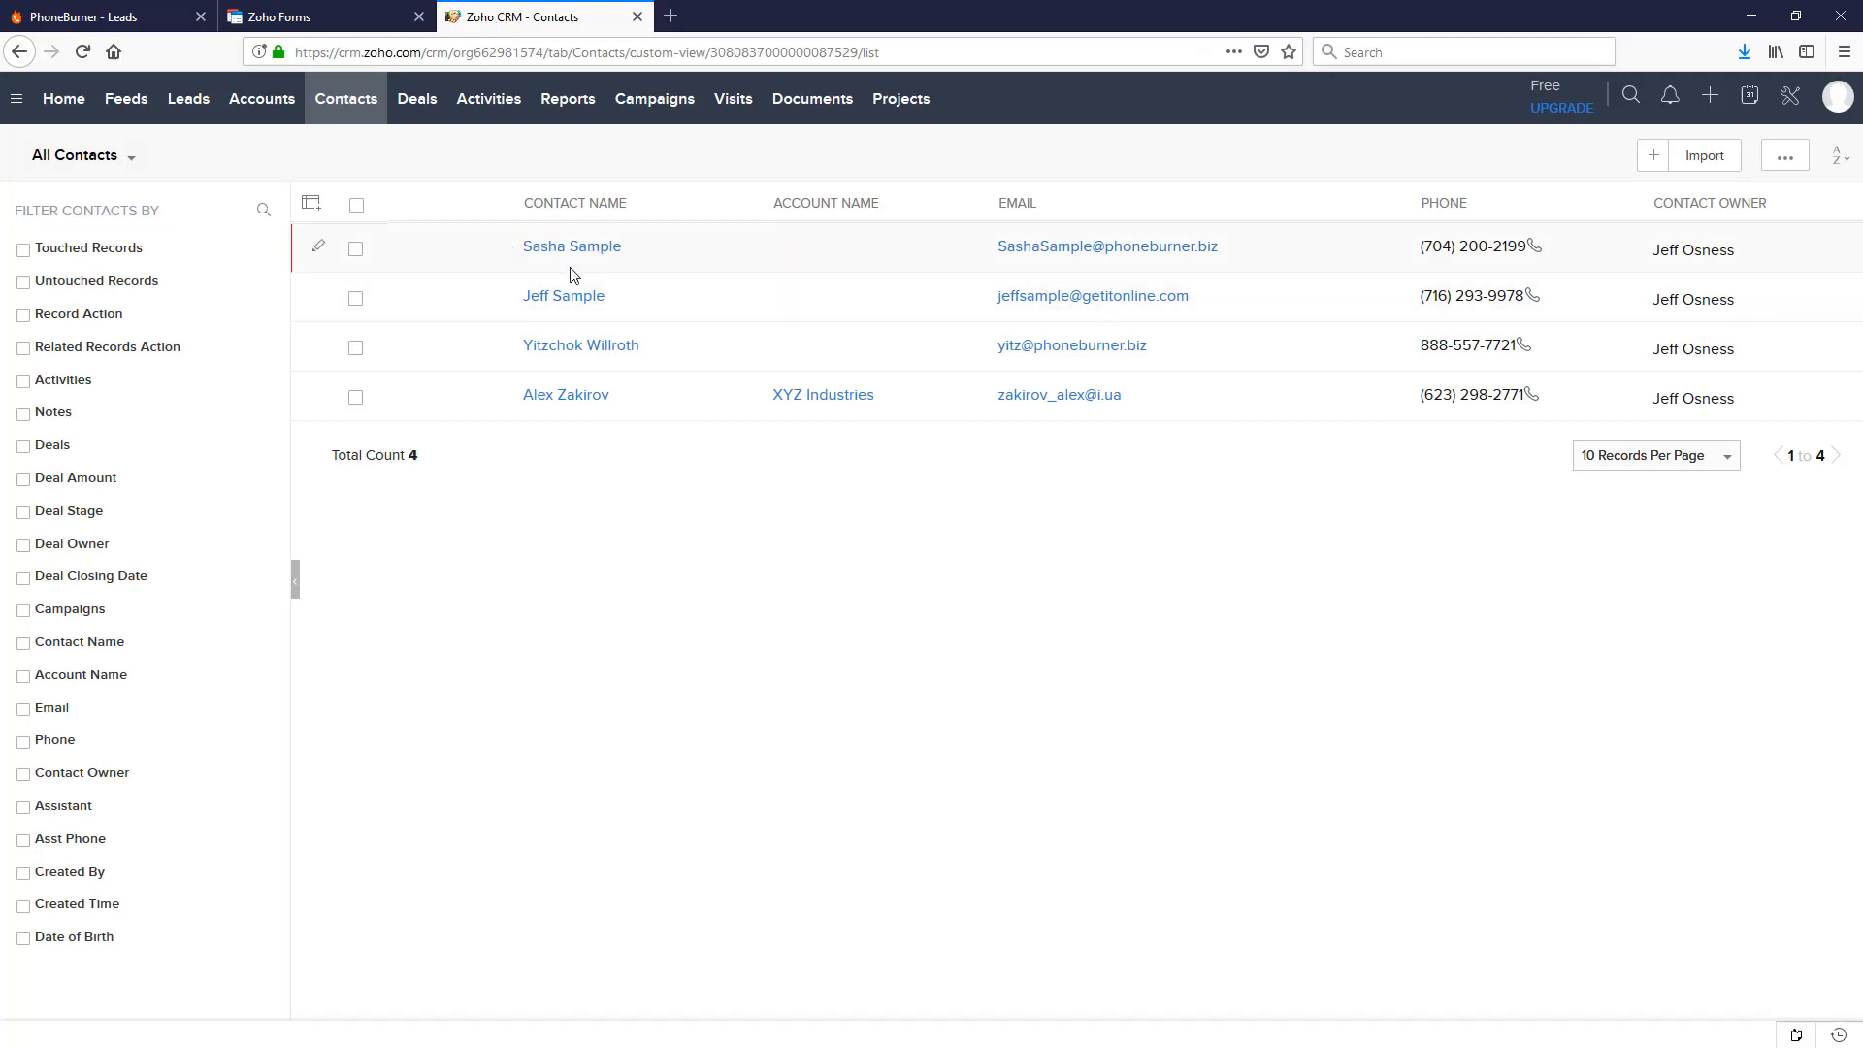